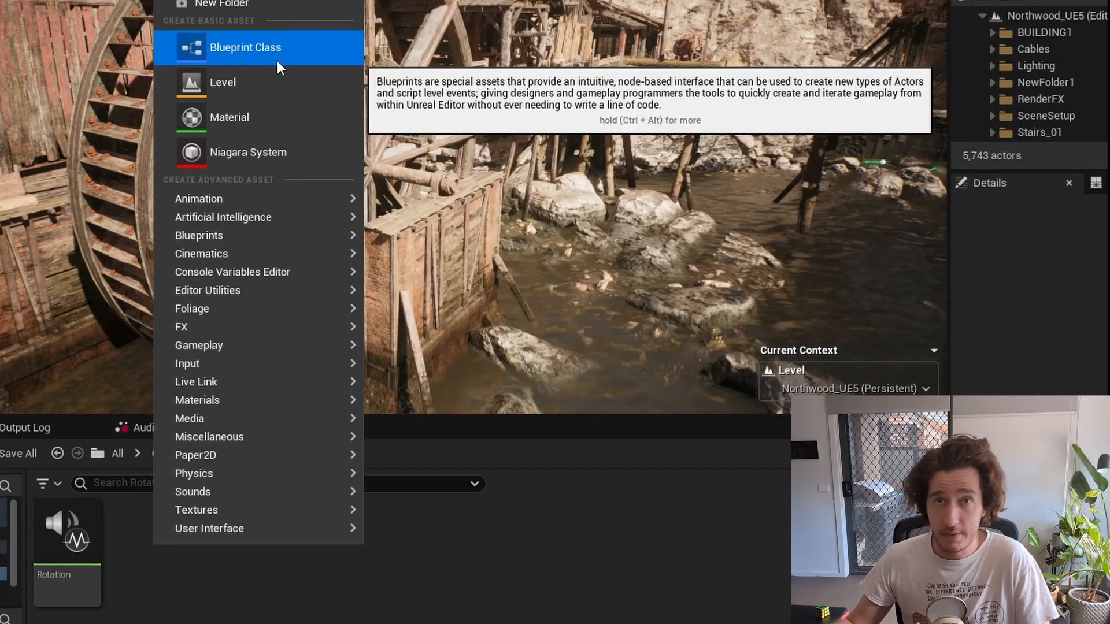
- Create a RotatorComponent Blueprint Class in Audio/Rotation and open it in its editor
{"action": "left_click", "coordinate": [245, 47]}
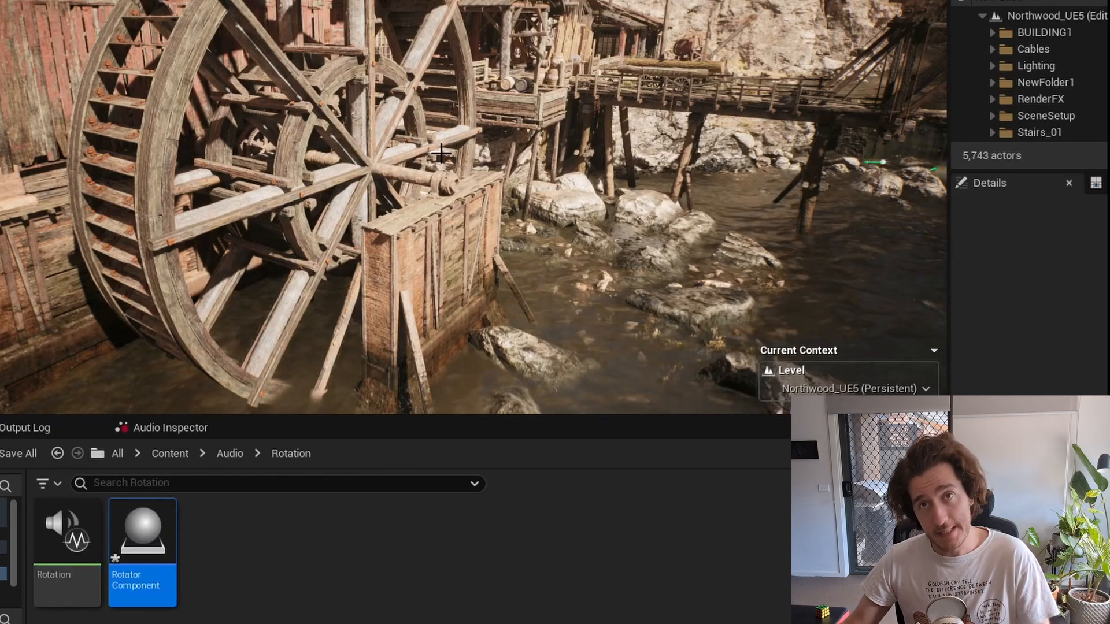
{"action": "mouse_move", "coordinate": [141, 540]}
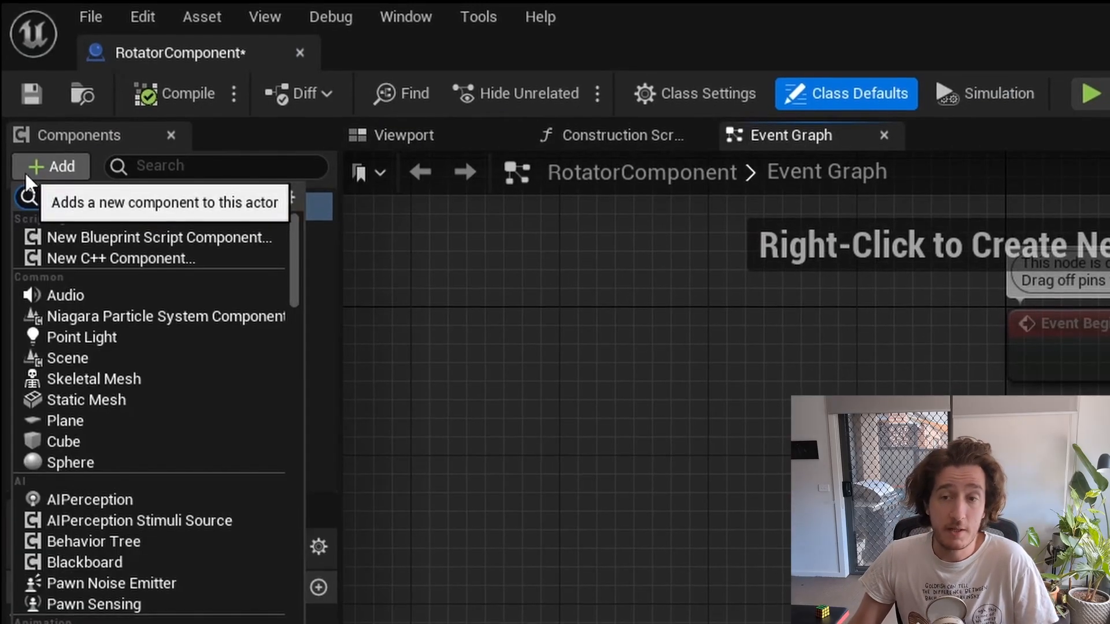
- Add a Static Mesh component and assign it the wooden water wheel mesh
{"action": "type", "text": "static"}
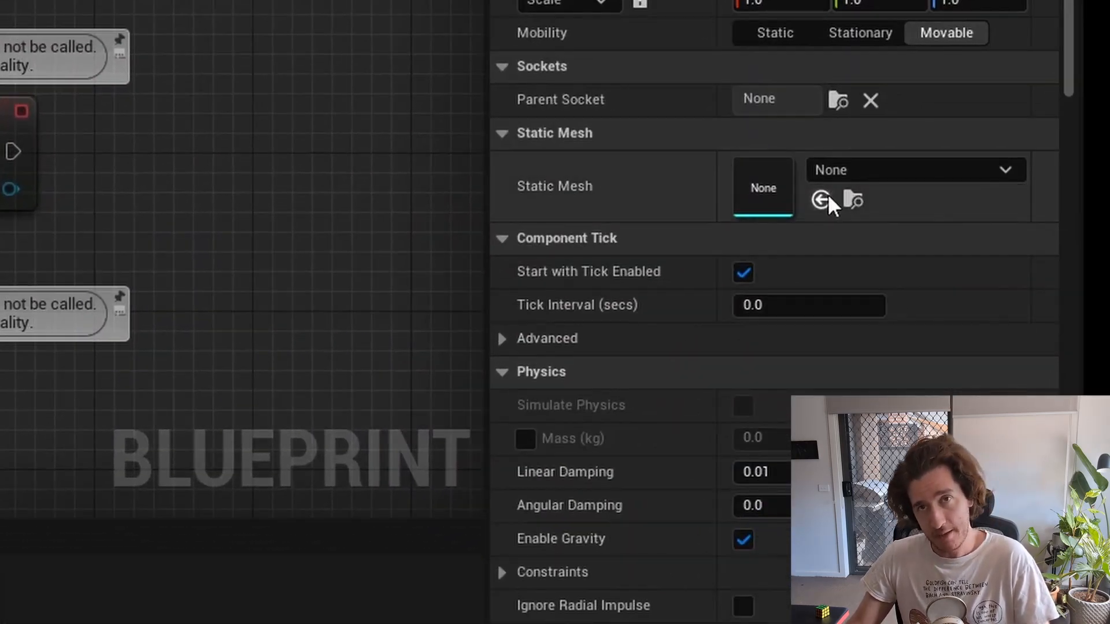
{"action": "type", "text": "wat"}
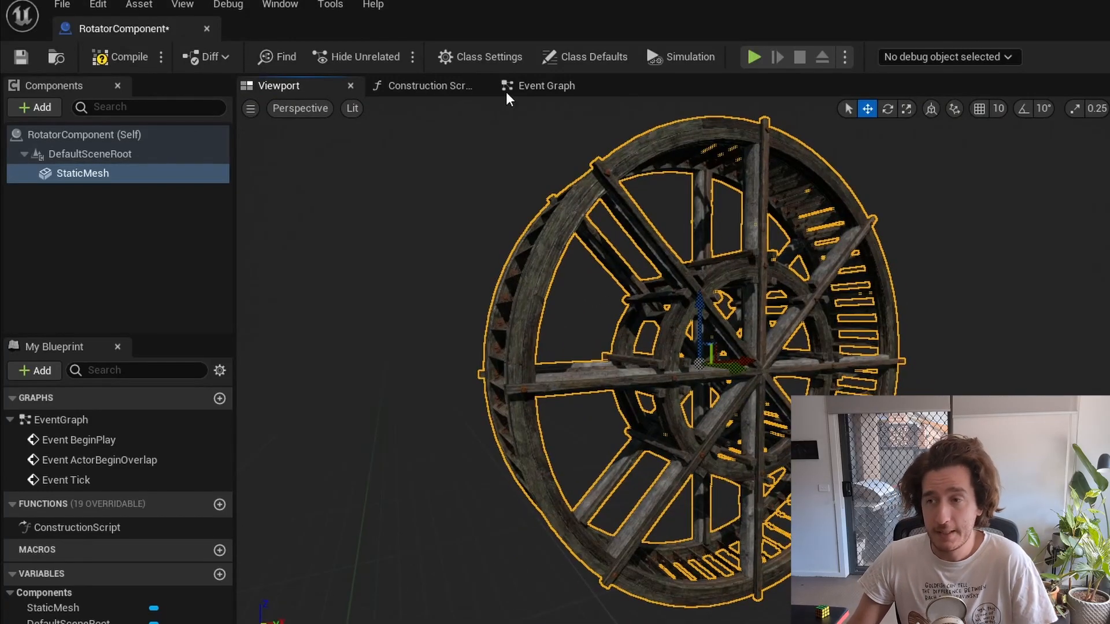
- Compile, then add a soundToPlay MetaSound Source variable defaulting to metasound_to_play
{"action": "left_click", "coordinate": [546, 86]}
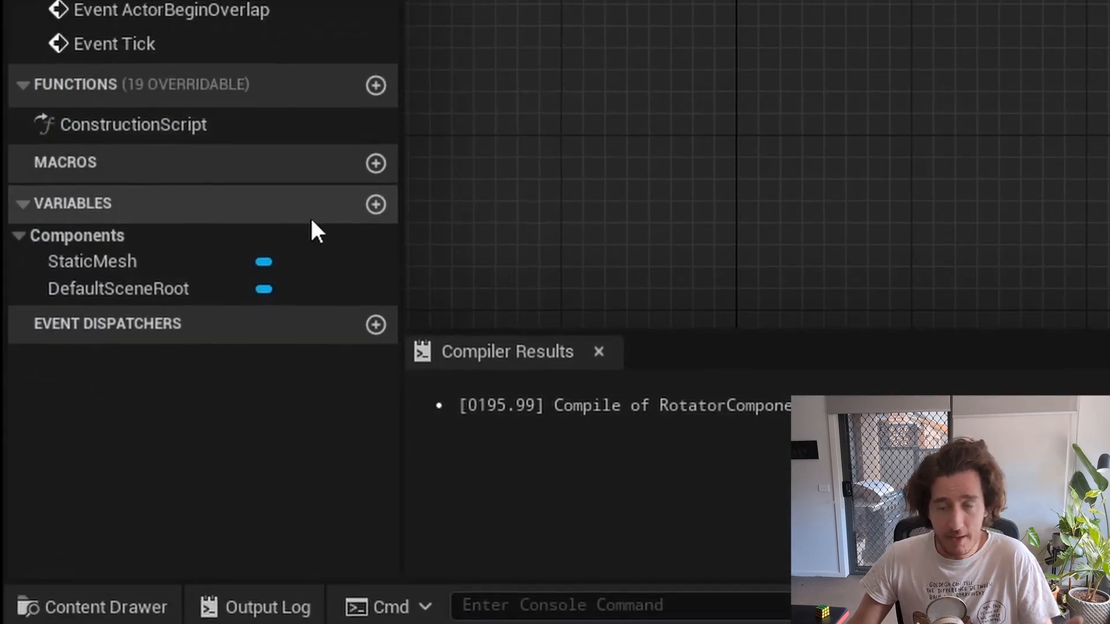
{"action": "left_click", "coordinate": [364, 217]}
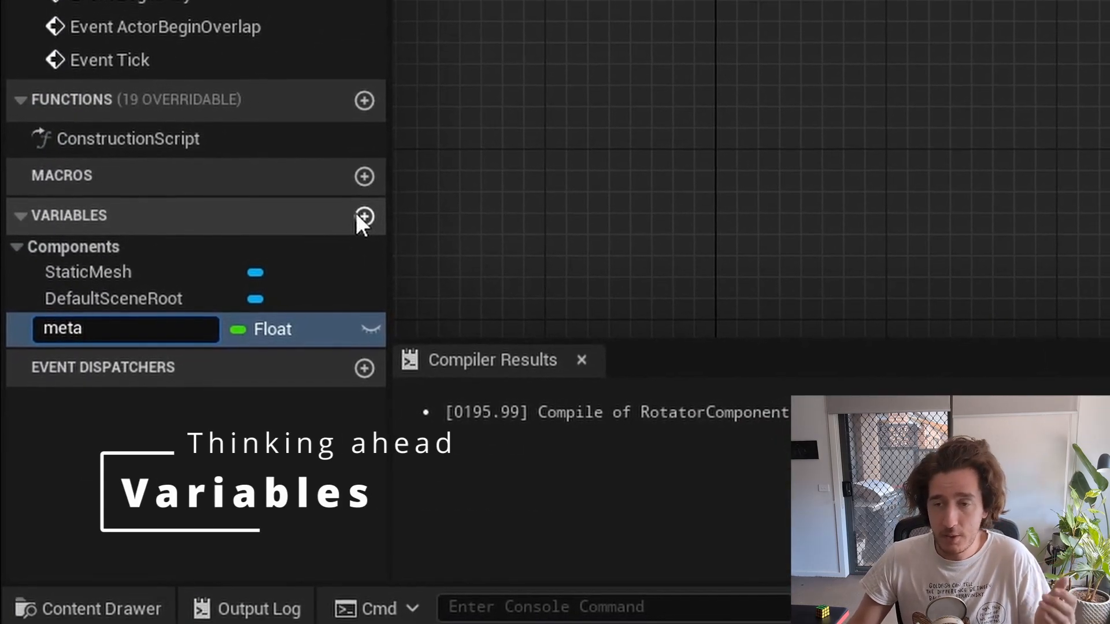
{"action": "type", "text": "soundToPlay"}
{"action": "type", "text": "metasound"}
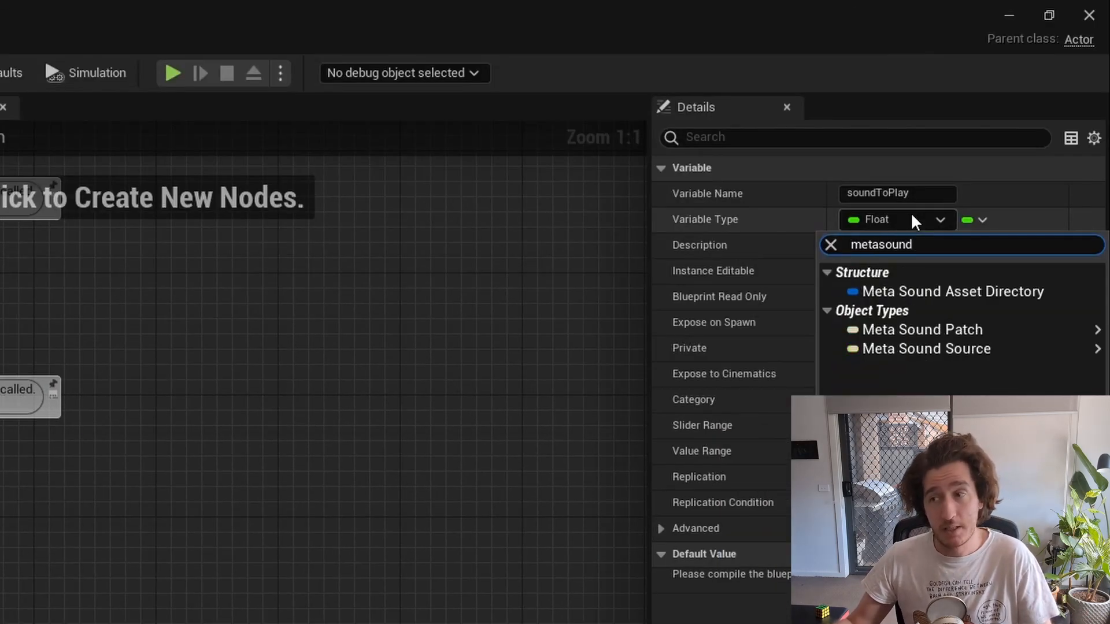
{"action": "left_click", "coordinate": [926, 348]}
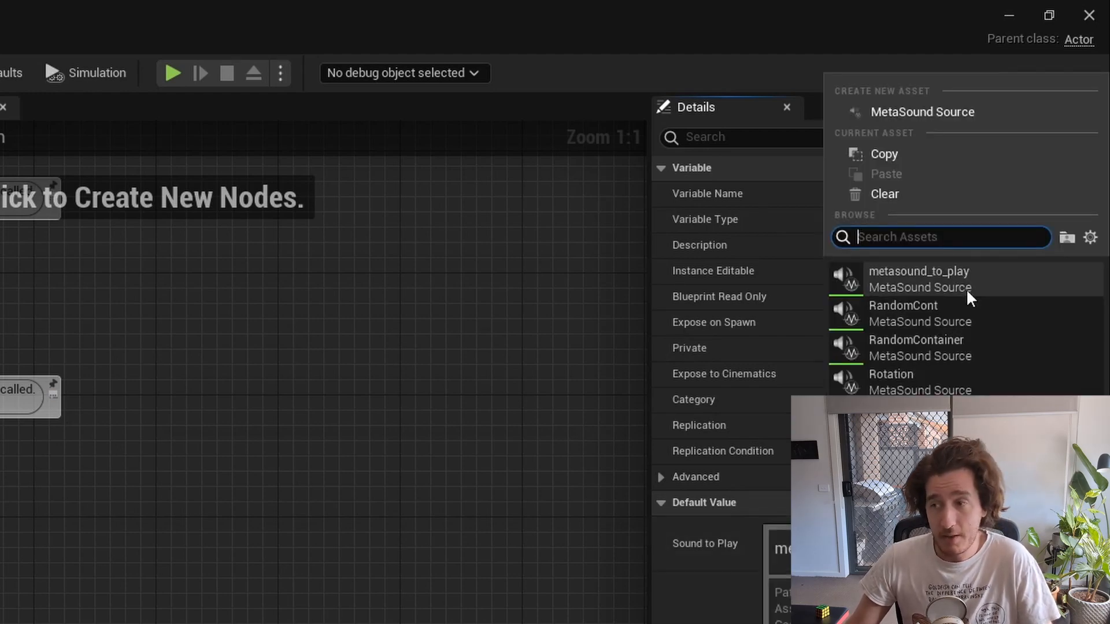
{"action": "left_click", "coordinate": [918, 271]}
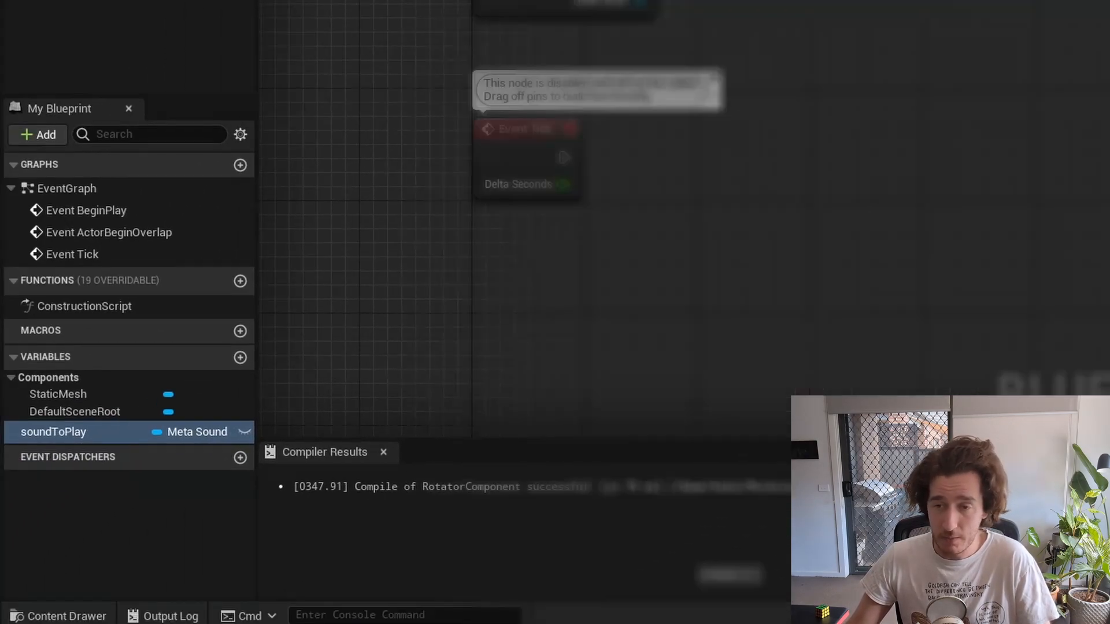
{"action": "mouse_move", "coordinate": [239, 357]}
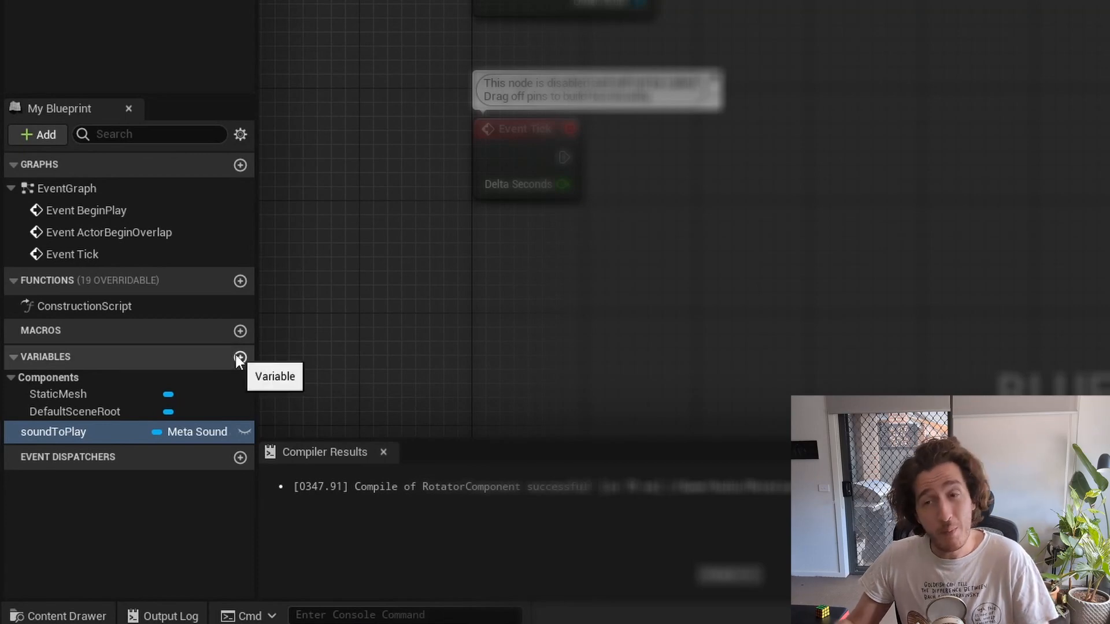
- Add a Float variable named rotationSpeed
{"action": "left_click", "coordinate": [239, 358]}
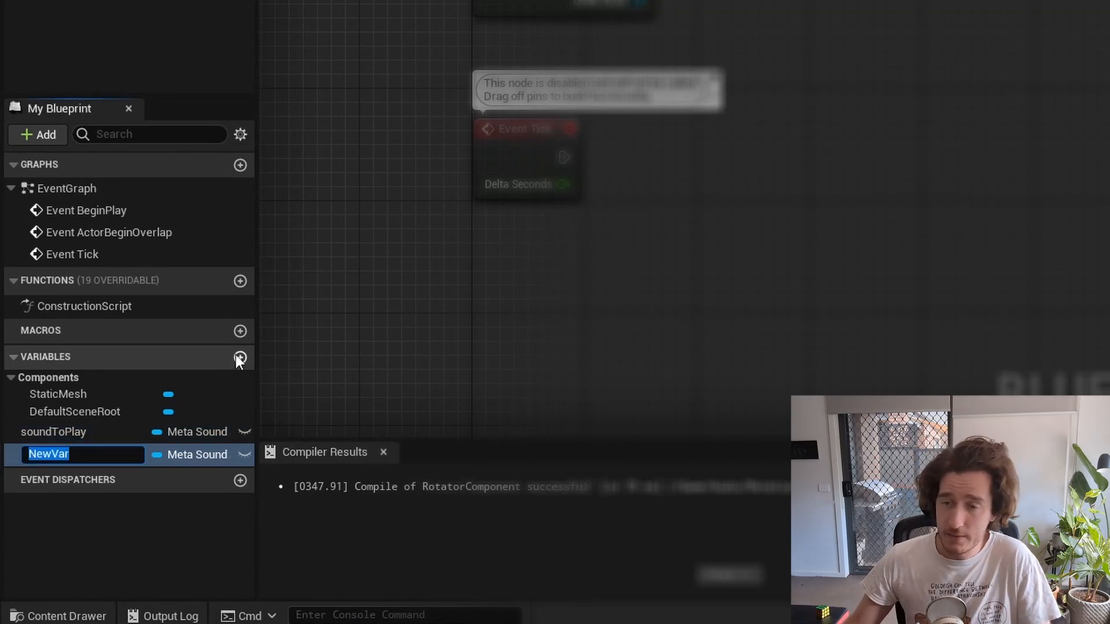
{"action": "type", "text": "rotationSped"}
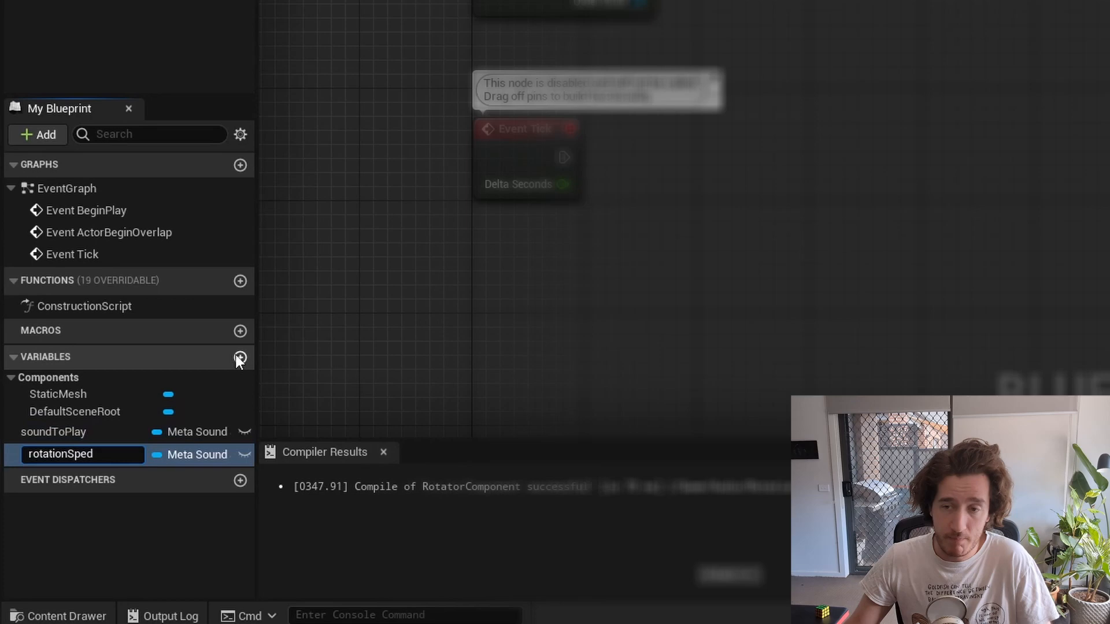
{"action": "left_click", "coordinate": [196, 455]}
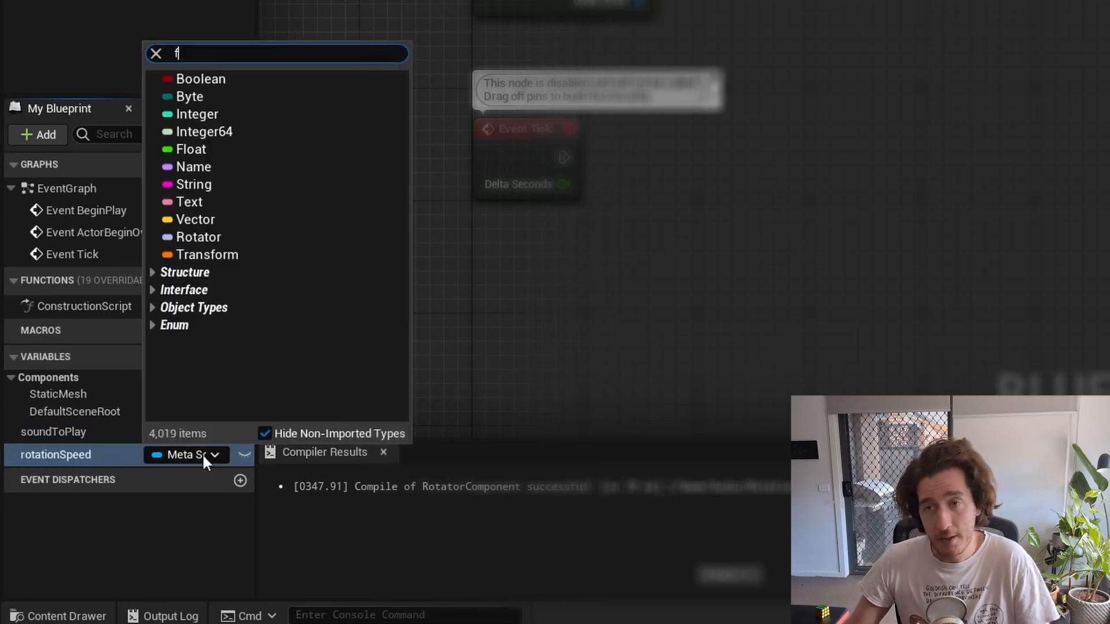
{"action": "type", "text": ";pat"}
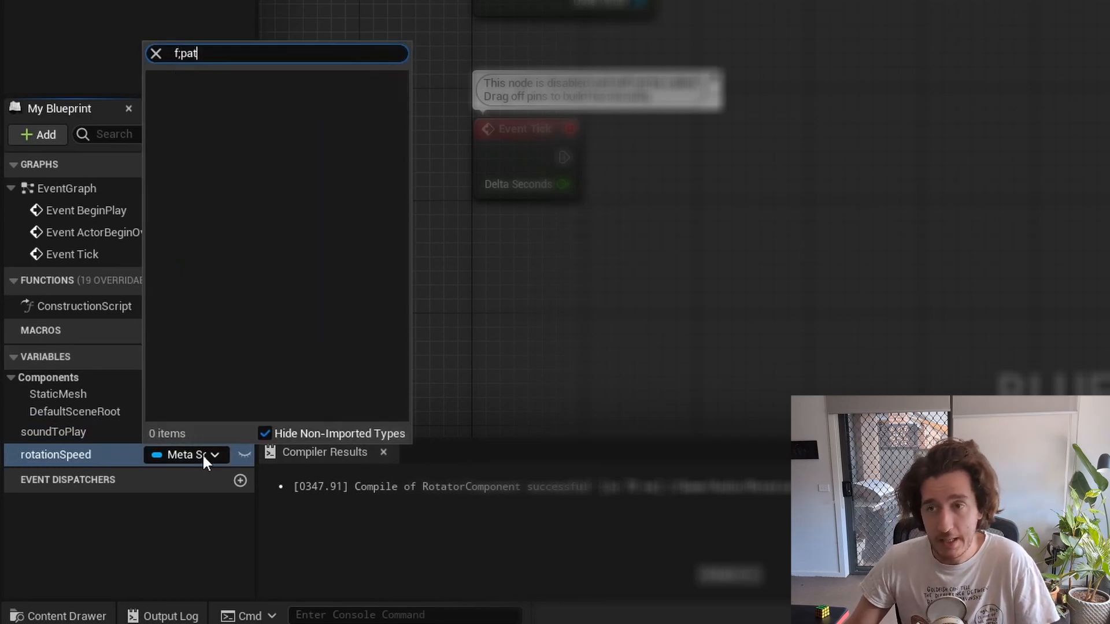
{"action": "type", "text": "float"}
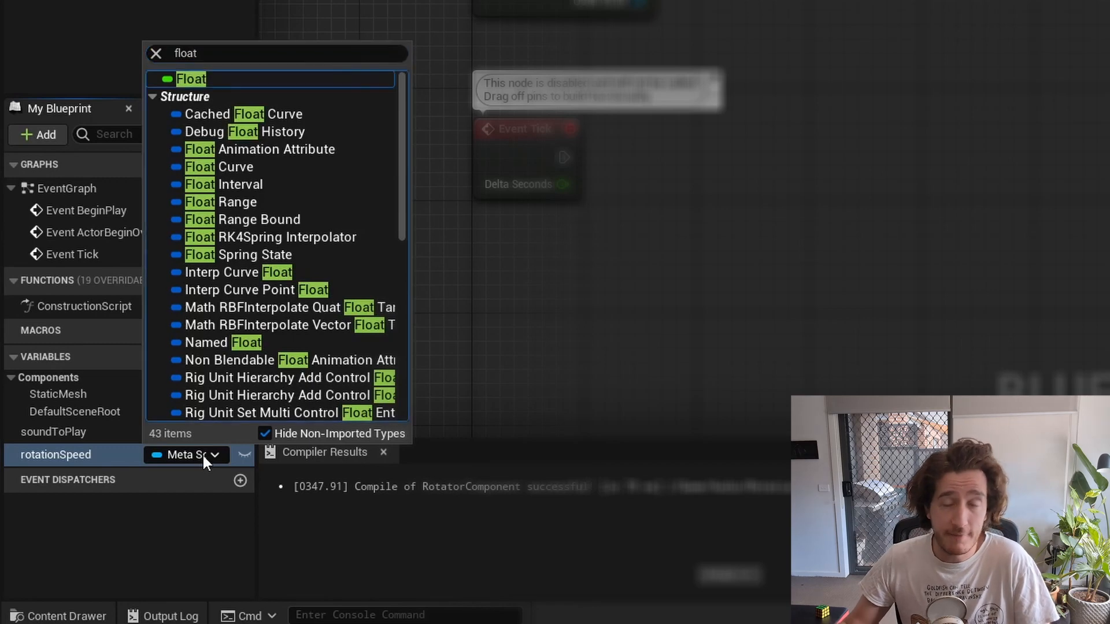
{"action": "left_click", "coordinate": [191, 79]}
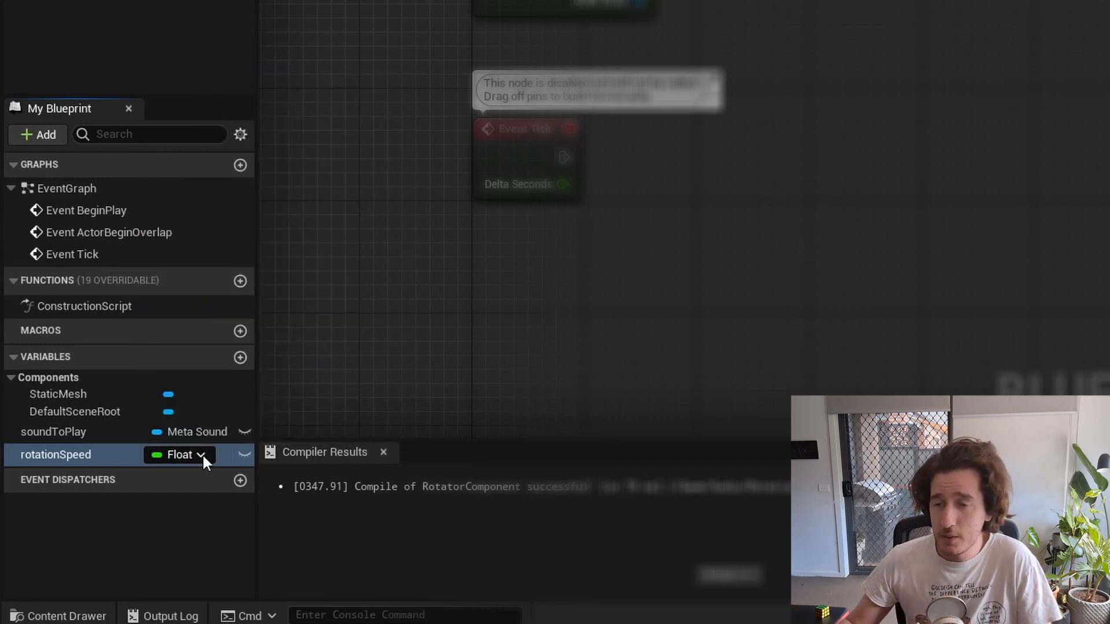
- Add a second variable named audioRotationValueDegrees
{"action": "left_click", "coordinate": [240, 358]}
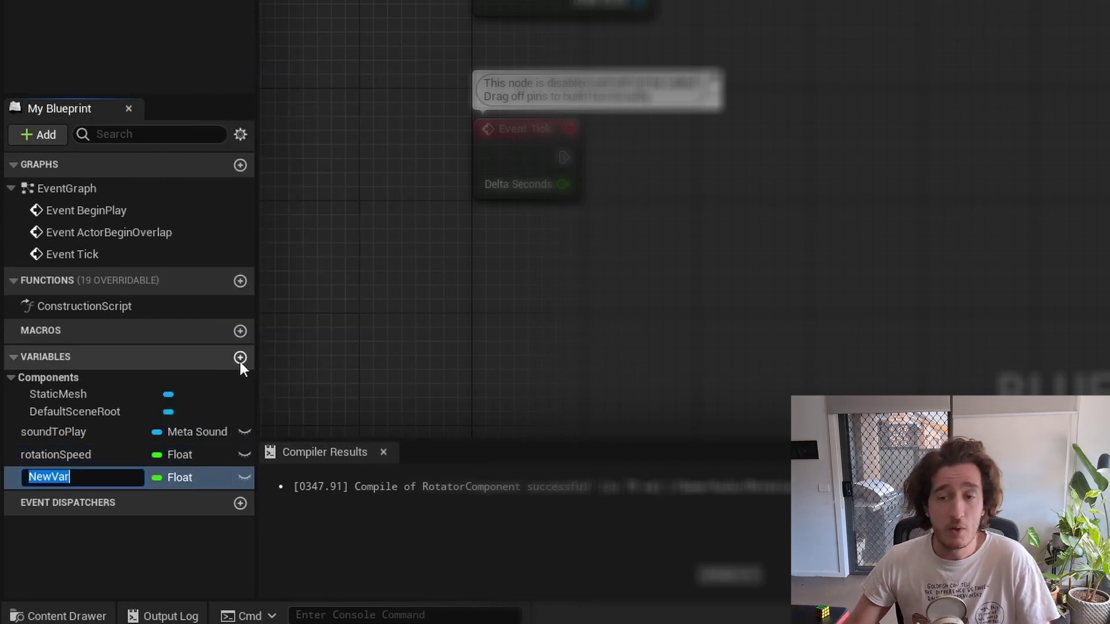
{"action": "type", "text": "audioRotation"}
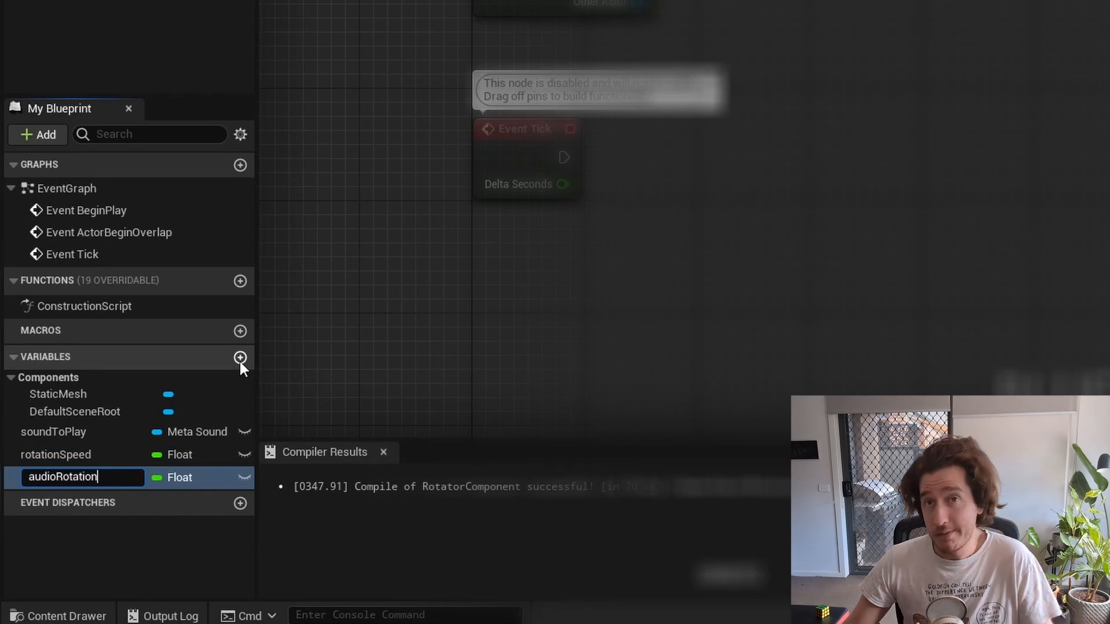
{"action": "type", "text": "rotationValueDegrees"}
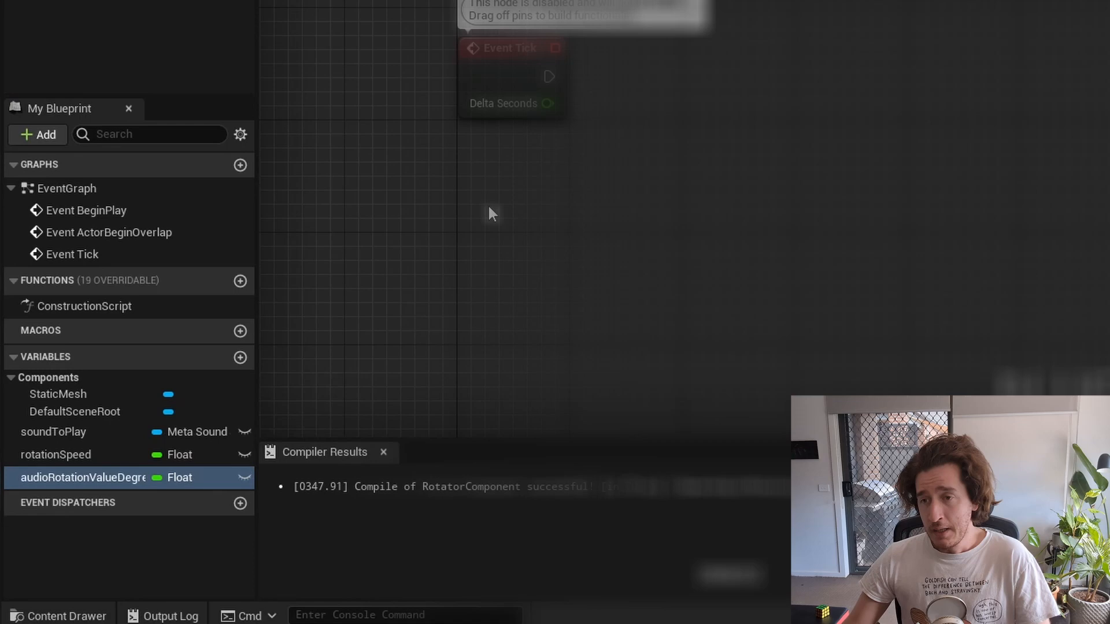
- Create an AddRotation function with a float deltaSeconds input parameter
{"action": "left_click", "coordinate": [239, 281]}
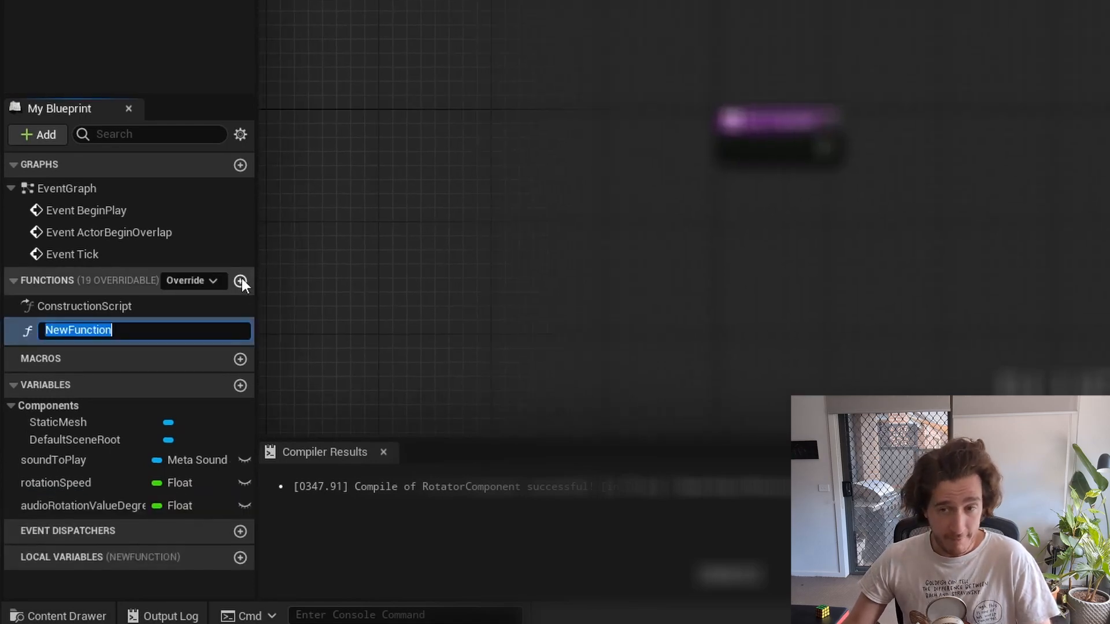
{"action": "type", "text": "AddRotation"}
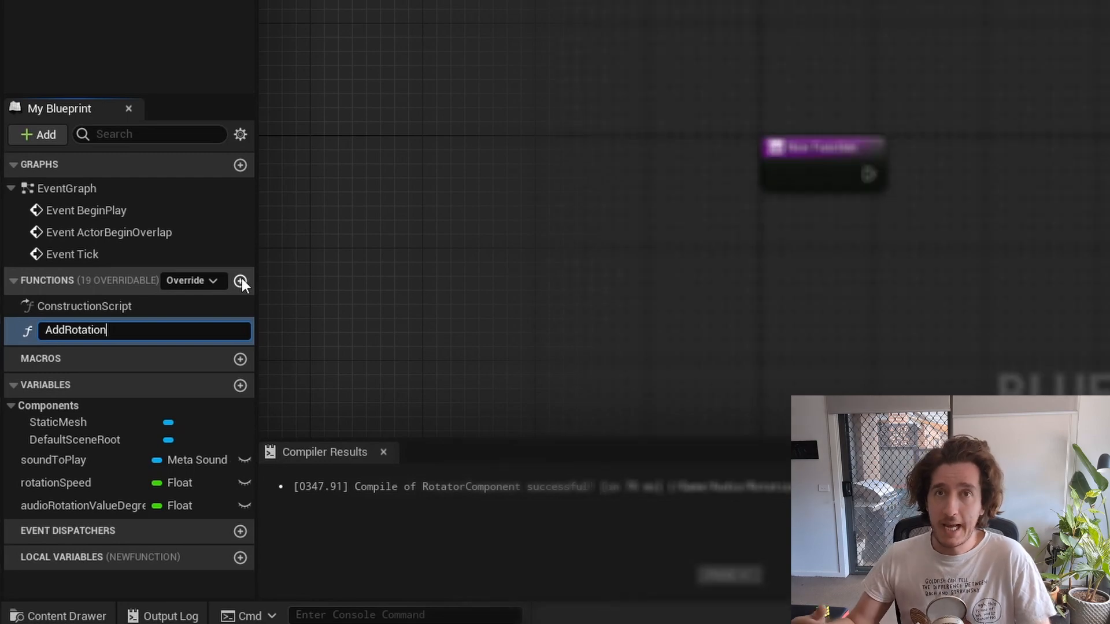
{"action": "key", "text": "Enter"}
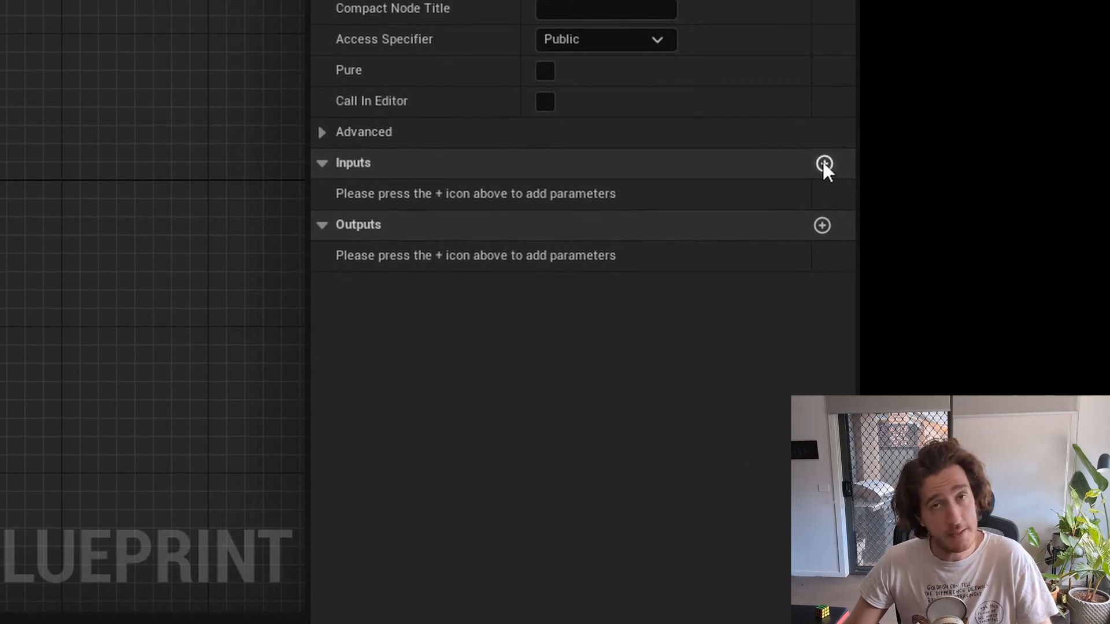
{"action": "left_click", "coordinate": [824, 161]}
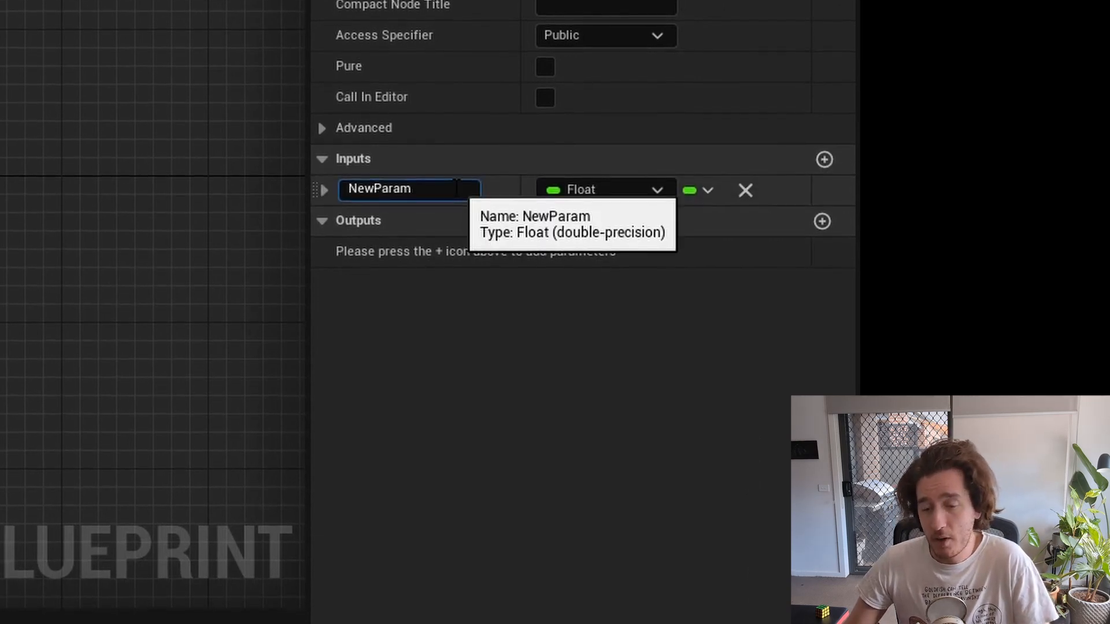
{"action": "type", "text": "deltaSecon"}
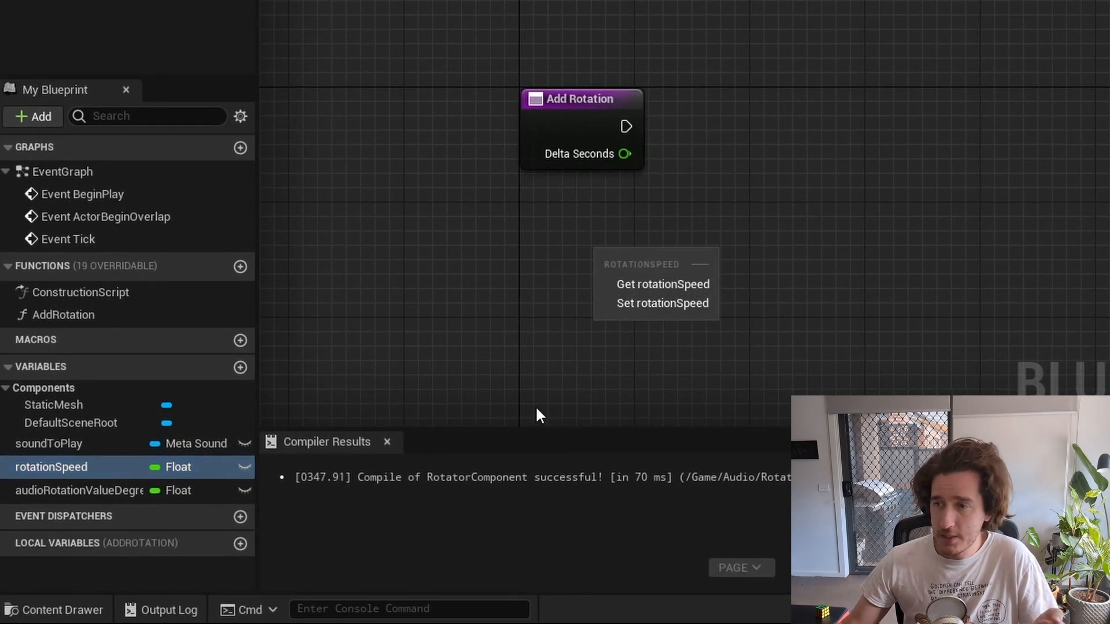
{"action": "mouse_move", "coordinate": [90, 489]}
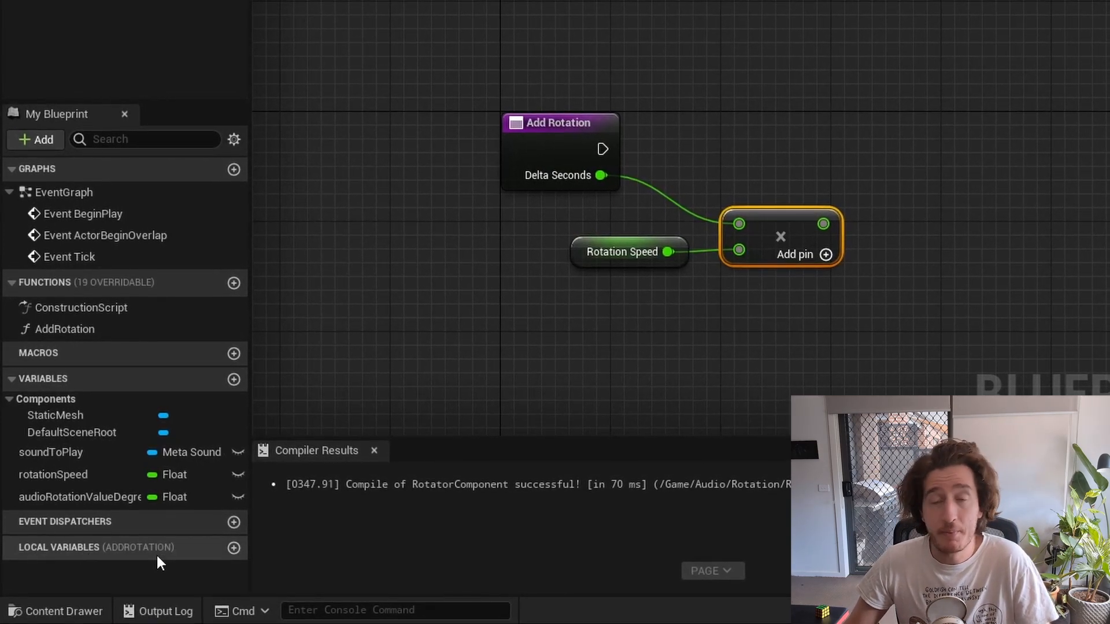
- Add a local float addedRotationVal and set it from deltaSeconds times rotationSpeed
{"action": "left_click", "coordinate": [233, 548]}
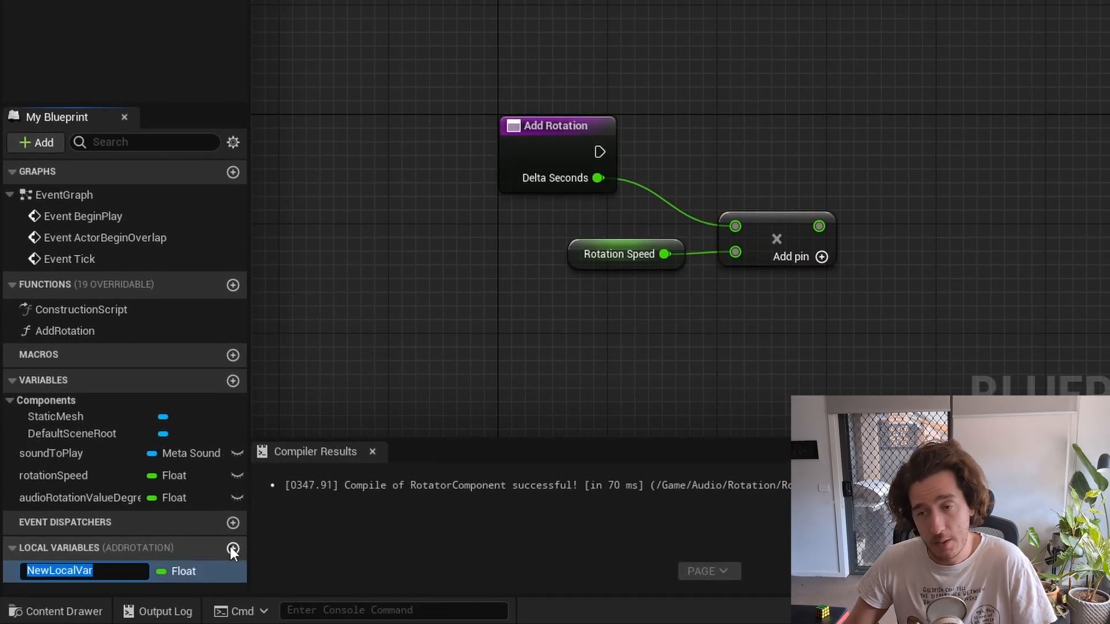
{"action": "type", "text": "ad"}
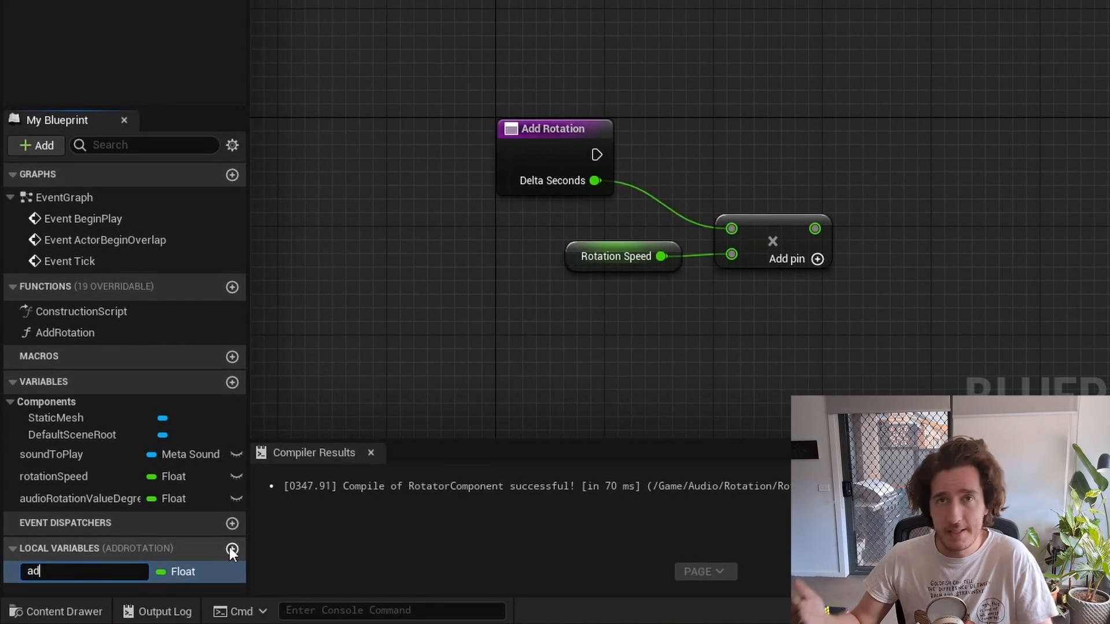
{"action": "key", "text": "Enter"}
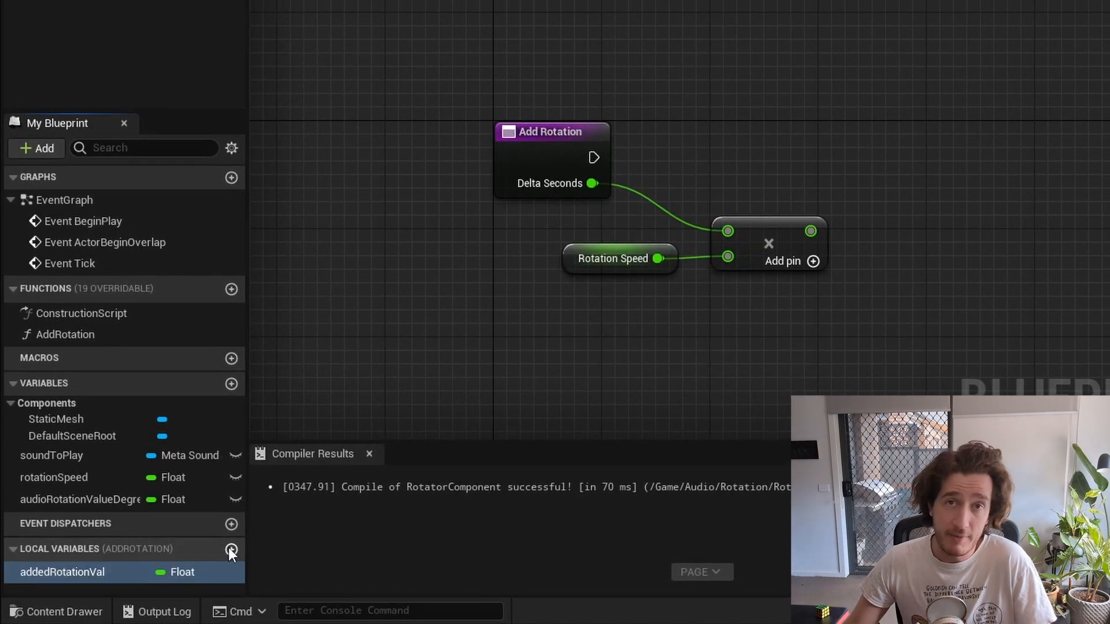
{"action": "left_click_drag", "start_coordinate": [62, 571], "coordinate": [921, 190]}
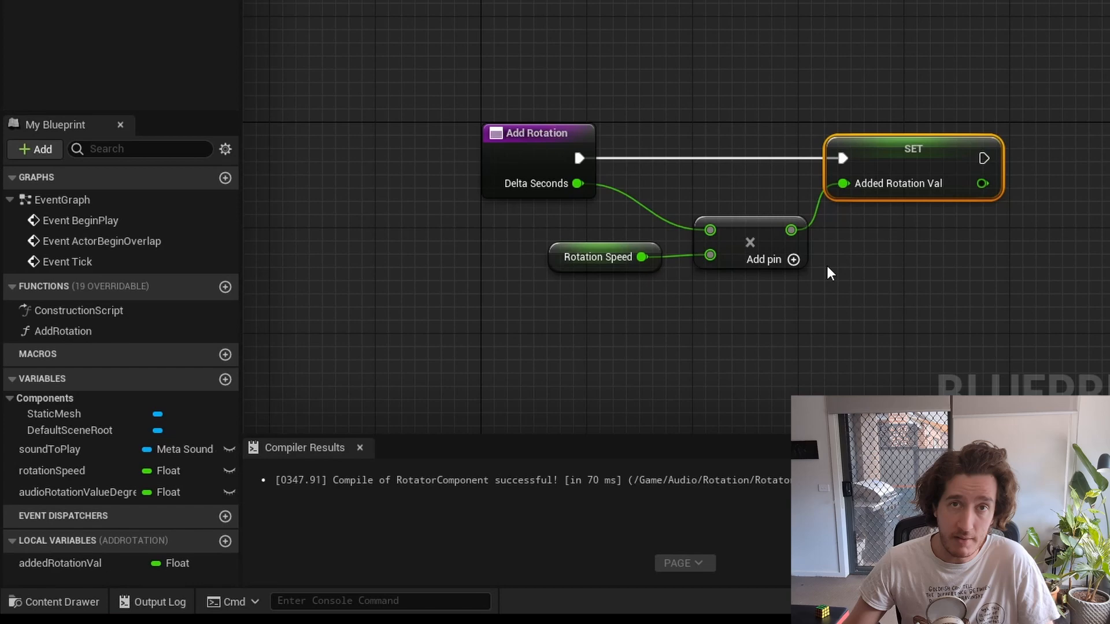
{"action": "left_click", "coordinate": [793, 344]}
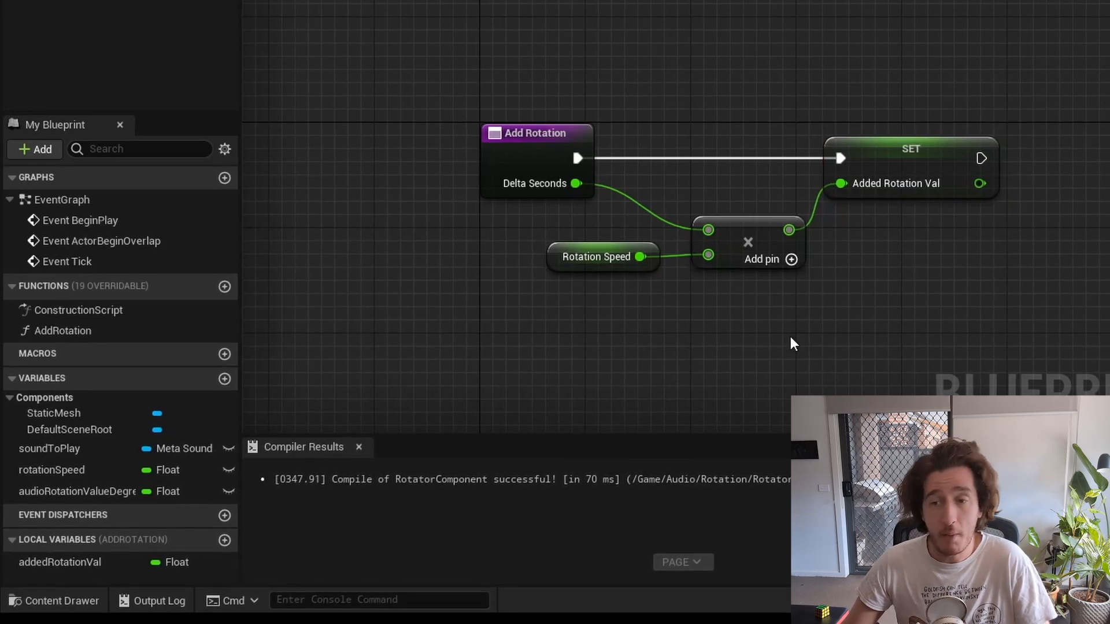
{"action": "left_click", "coordinate": [78, 490]}
{"action": "type", "text": "+"}
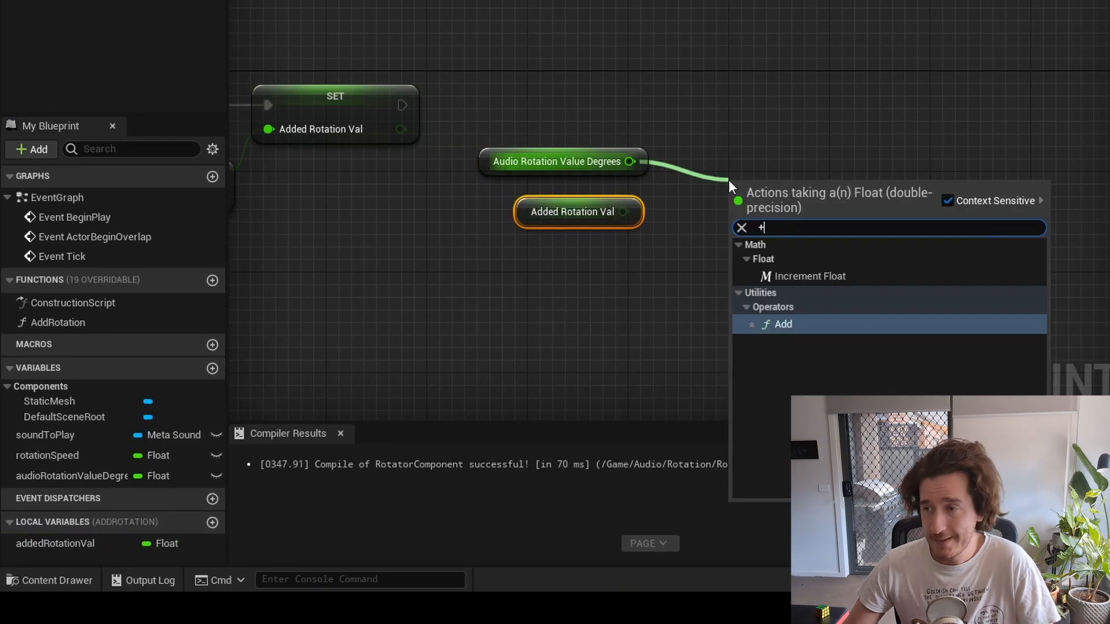
- Sum audioRotationValueDegrees with addedRotationVal and wrap the result with modulo 360
{"action": "left_click", "coordinate": [782, 324]}
{"action": "type", "text": "%"}
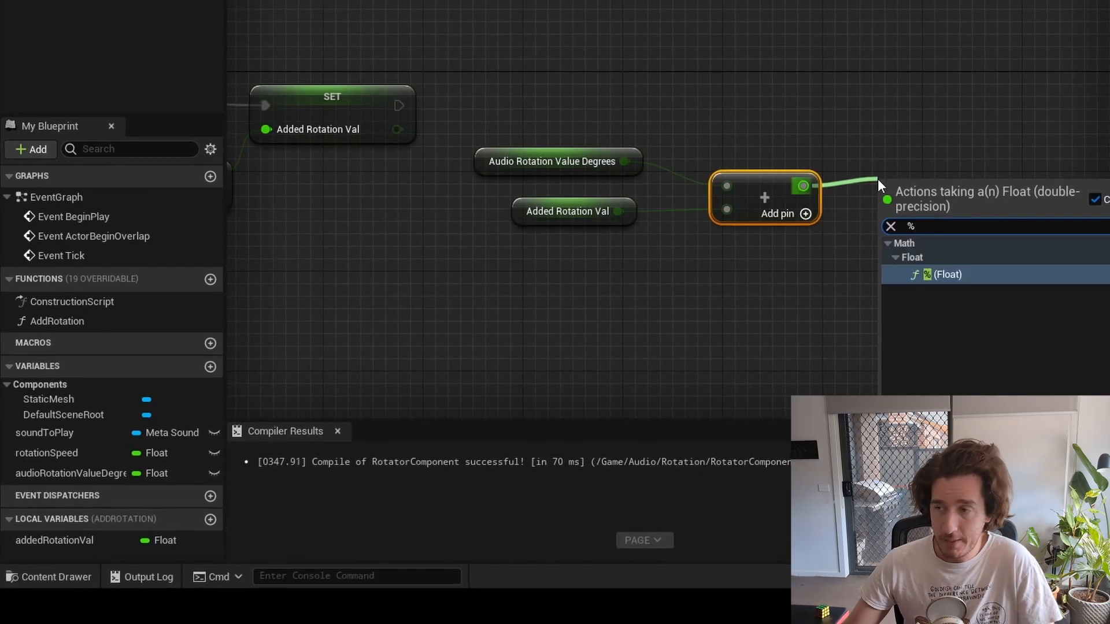
{"action": "left_click", "coordinate": [929, 275]}
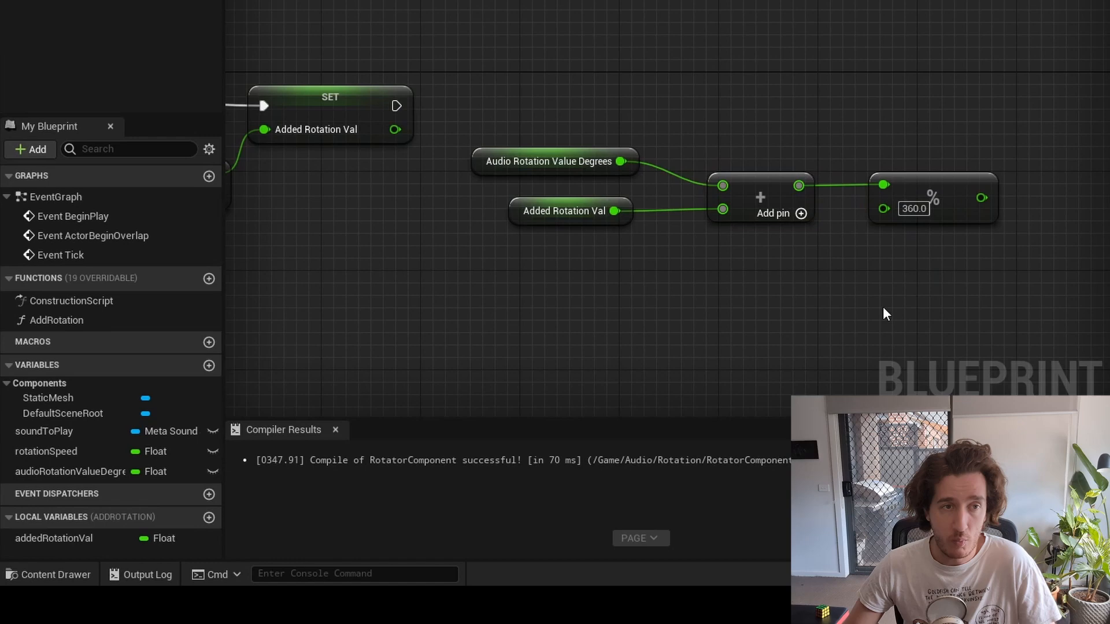
{"action": "mouse_move", "coordinate": [625, 373]}
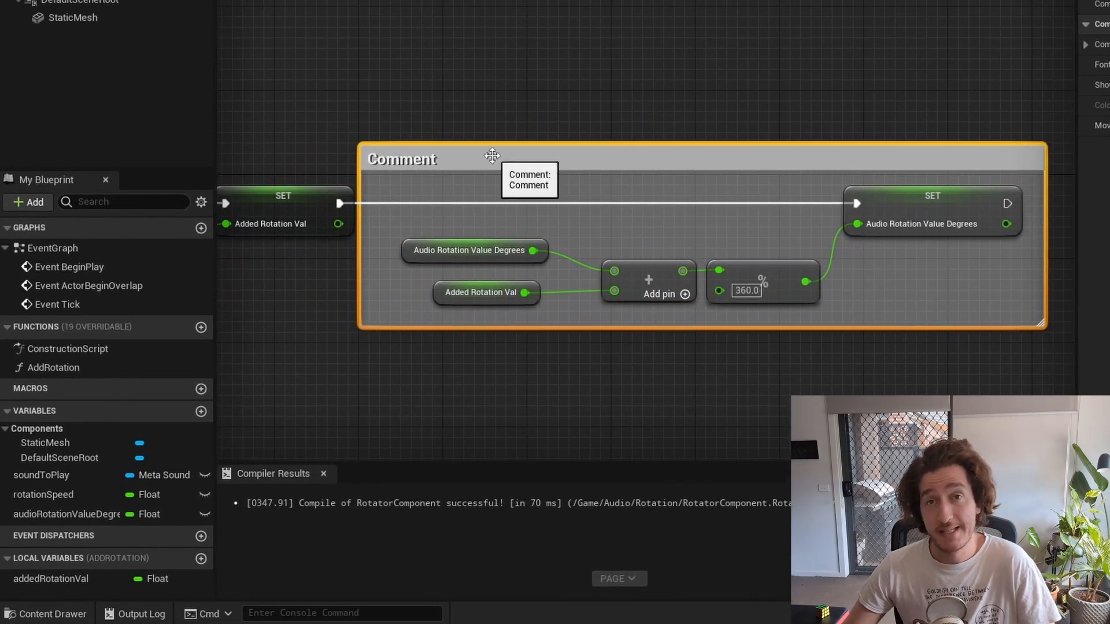
- Comment the degree nodes 'Calculating Rotation Val in Degrees' and give the first nodes their own comment
{"action": "type", "text": "Adding R"}
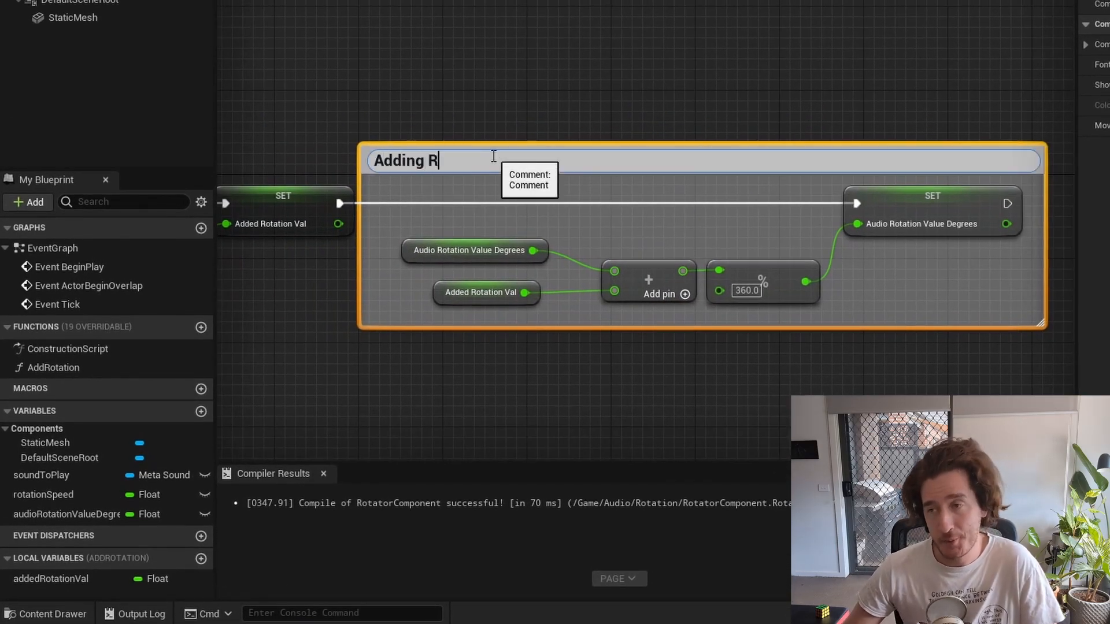
{"action": "type", "text": "otation Val in Degrees"}
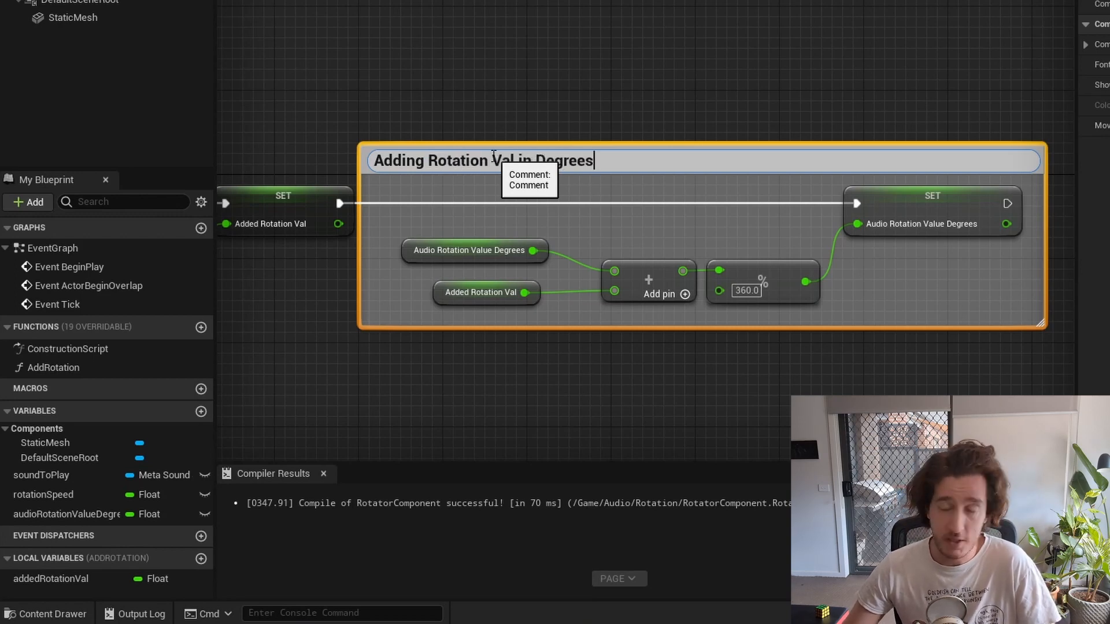
{"action": "triple_click", "coordinate": [483, 160]}
{"action": "type", "text": "Calculat"}
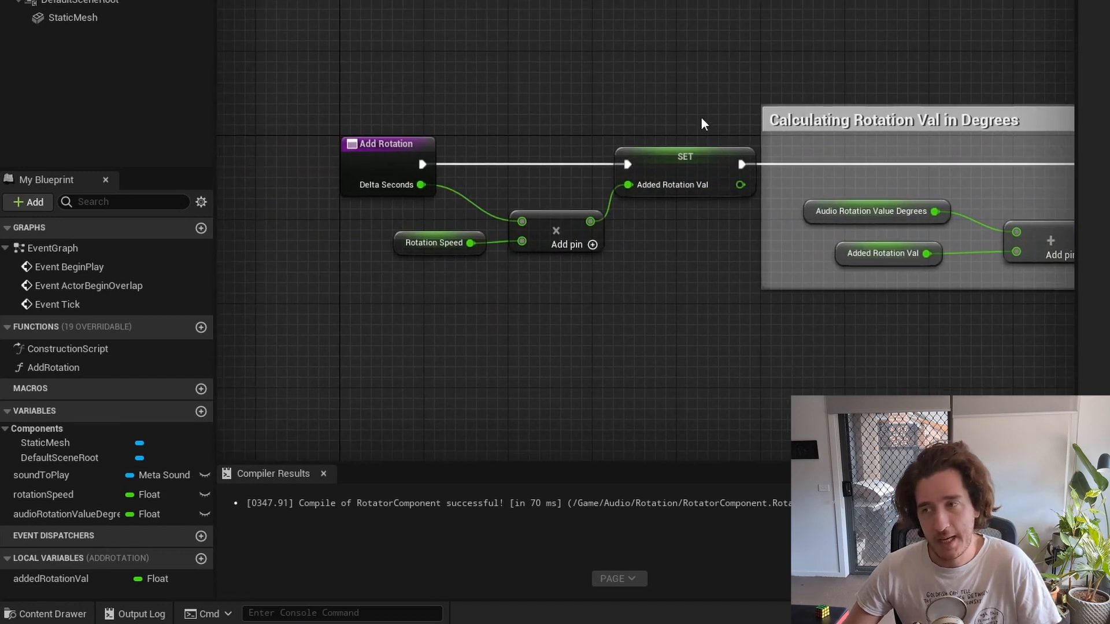
{"action": "mouse_move", "coordinate": [654, 128]}
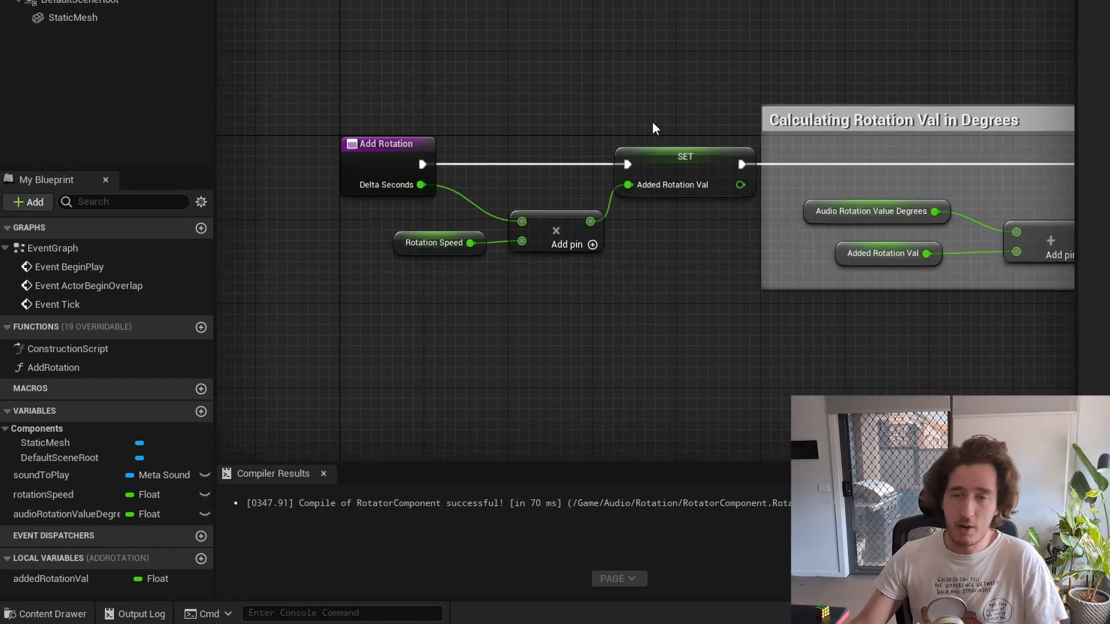
{"action": "mouse_move", "coordinate": [499, 106]}
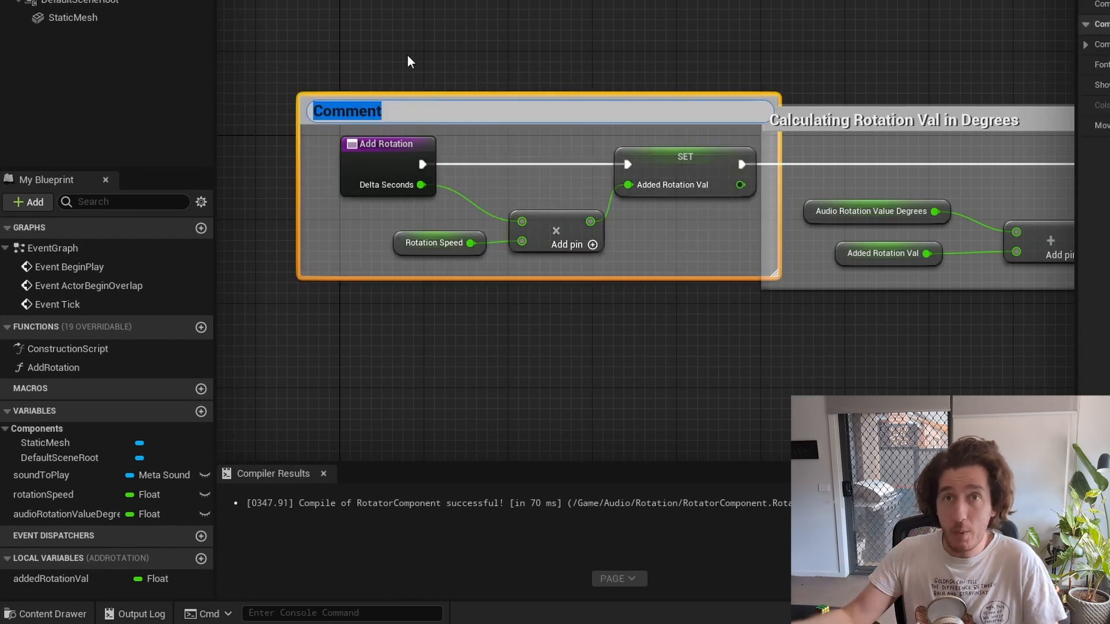
{"action": "type", "text": "Storing Local R"}
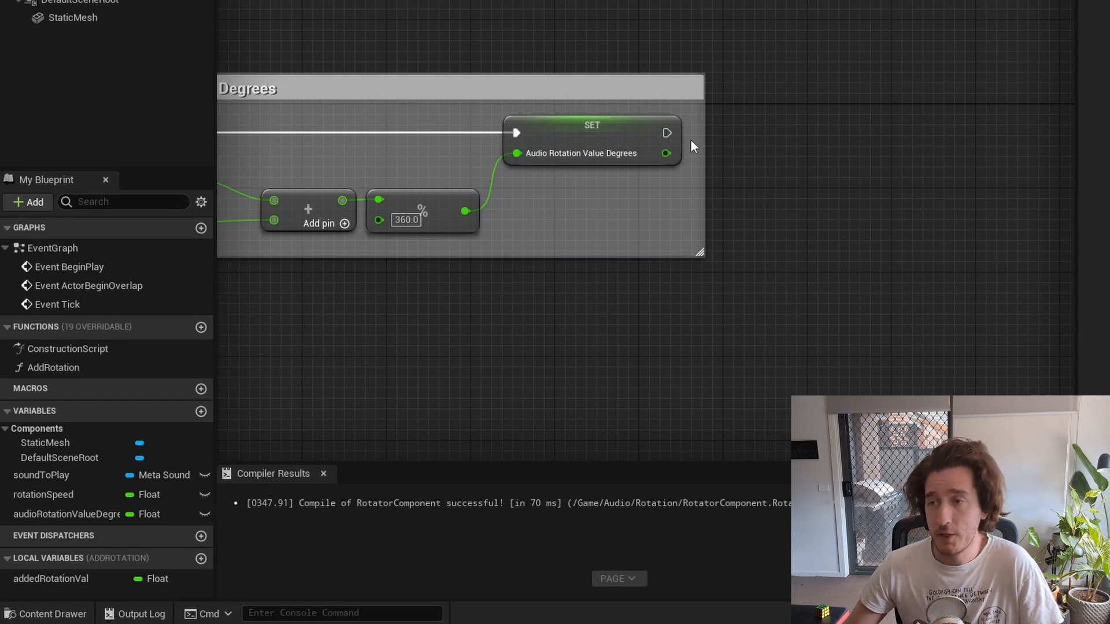
- Add a Static Mesh Add Local Rotation after the degrees setter, using addedRotationVal as pitch
{"action": "left_click_drag", "start_coordinate": [665, 133], "coordinate": [772, 138]}
{"action": "type", "text": "add local ro"}
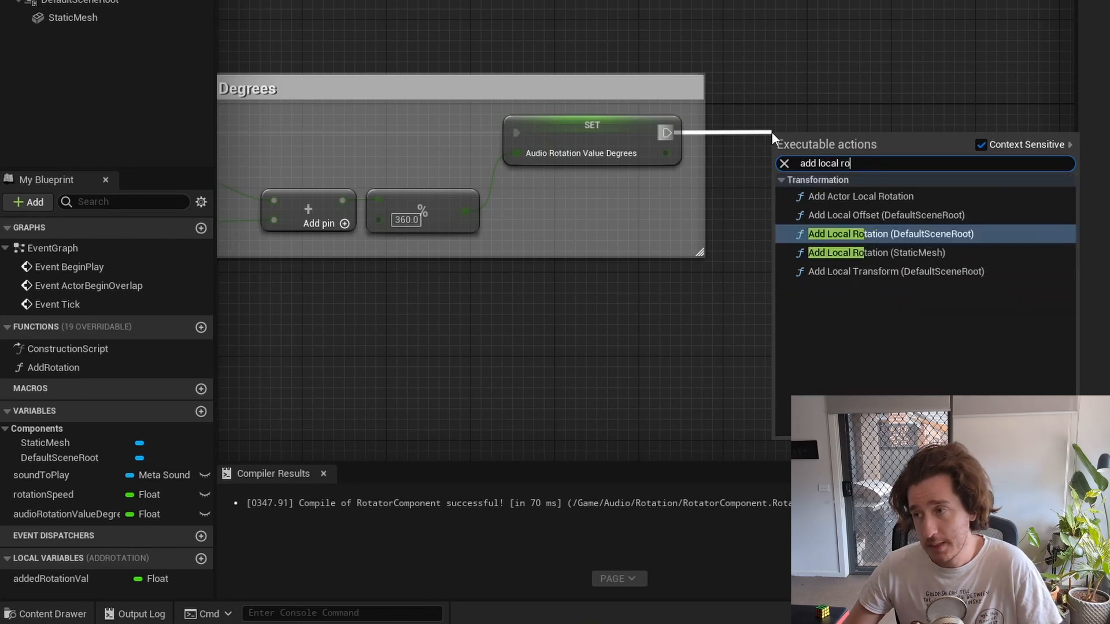
{"action": "type", "text": "tation"}
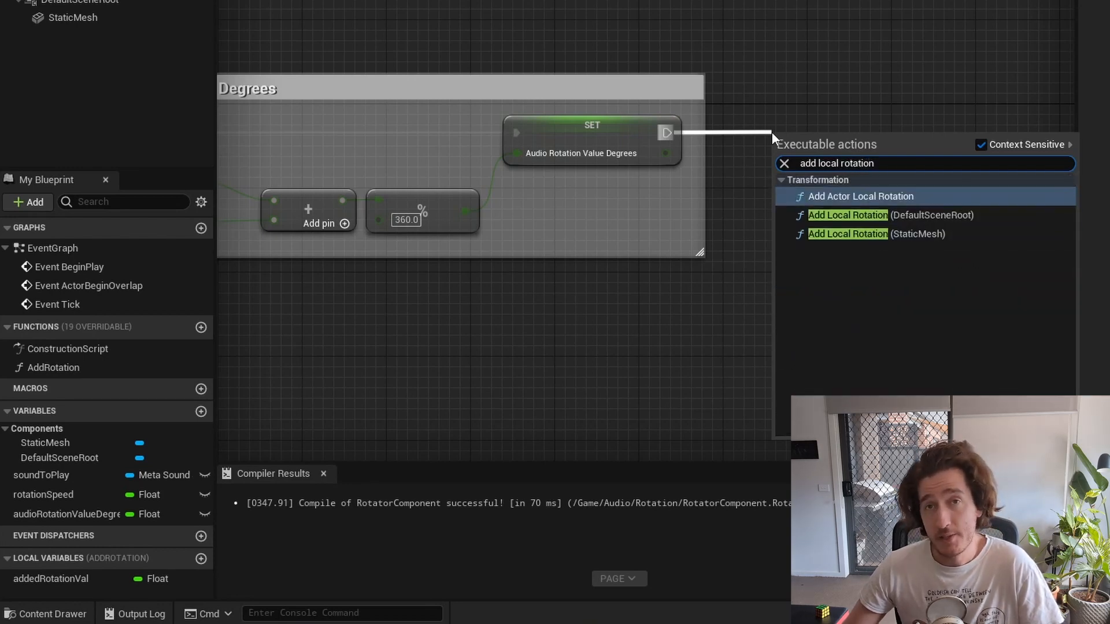
{"action": "left_click", "coordinate": [848, 233]}
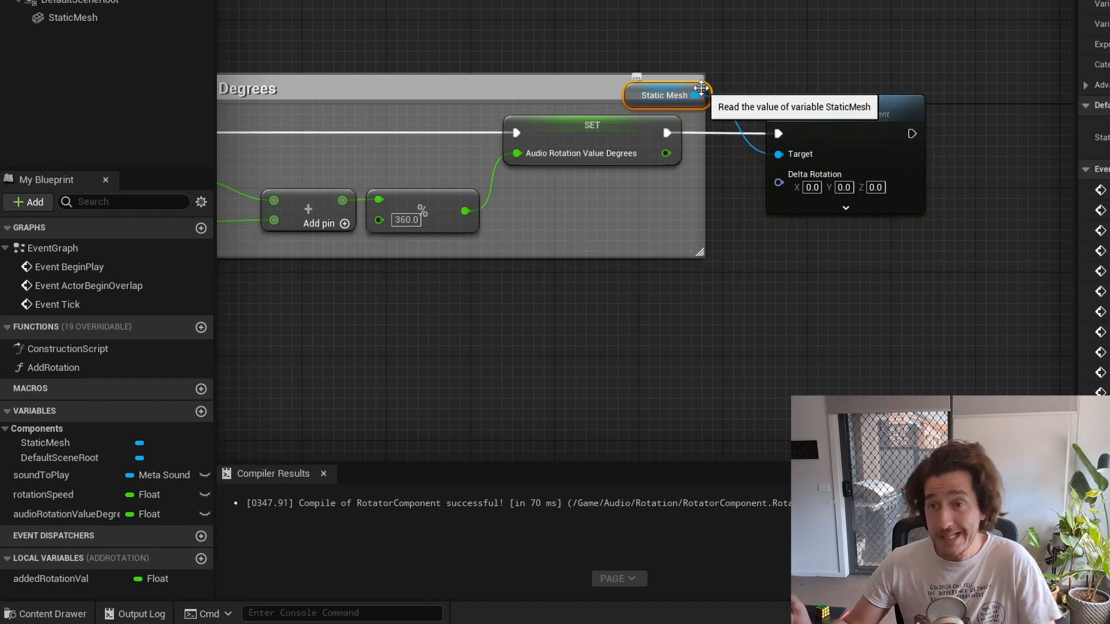
{"action": "mouse_move", "coordinate": [640, 72]}
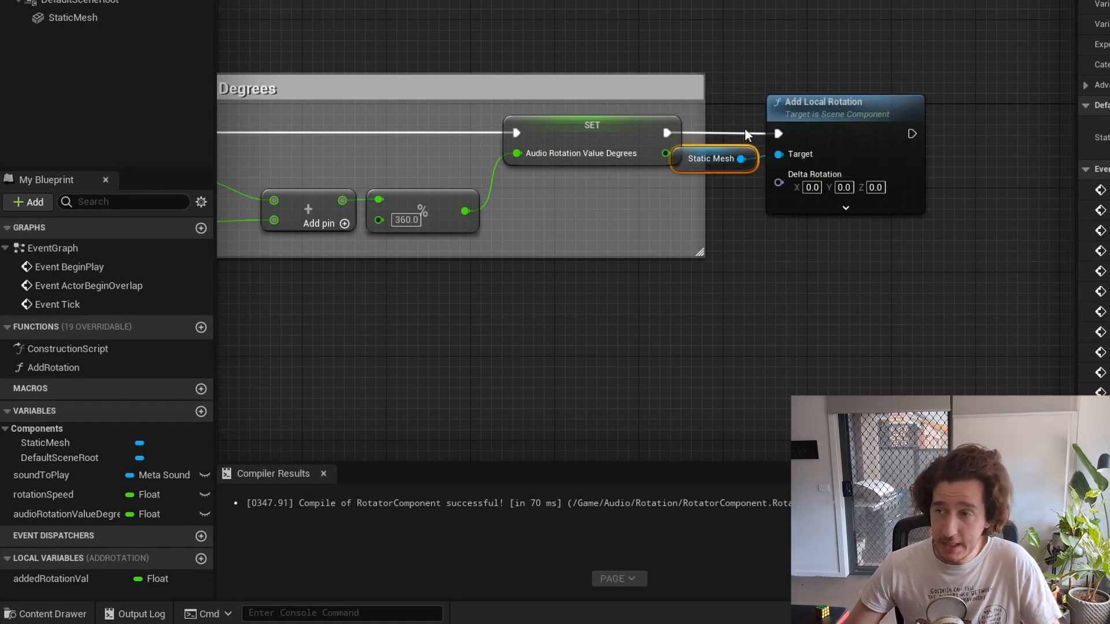
{"action": "left_click", "coordinate": [813, 187]}
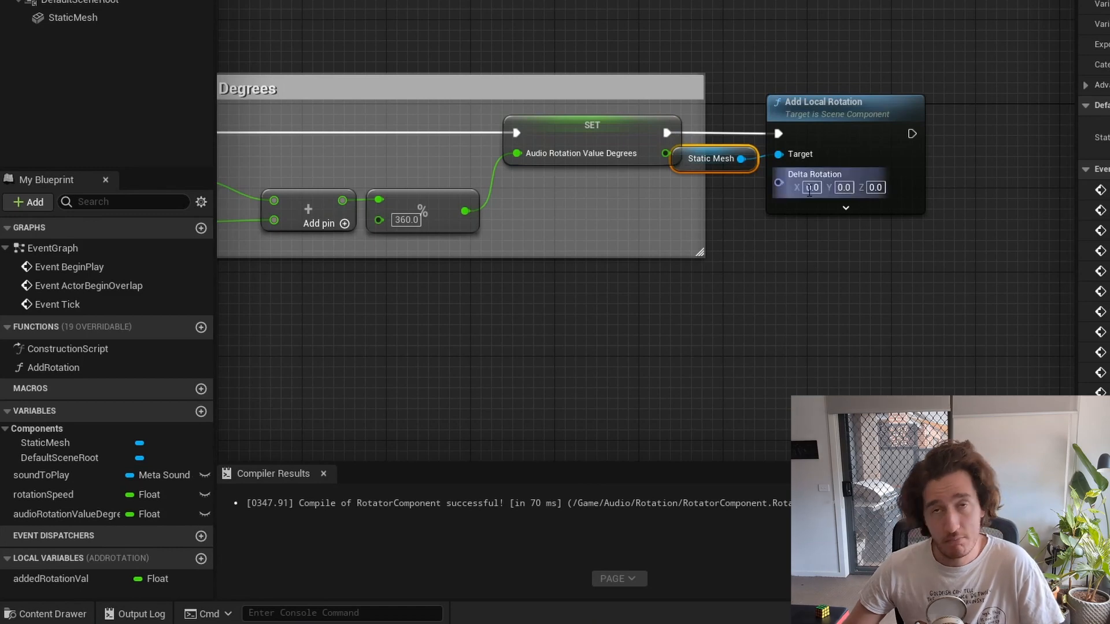
{"action": "mouse_move", "coordinate": [806, 194]}
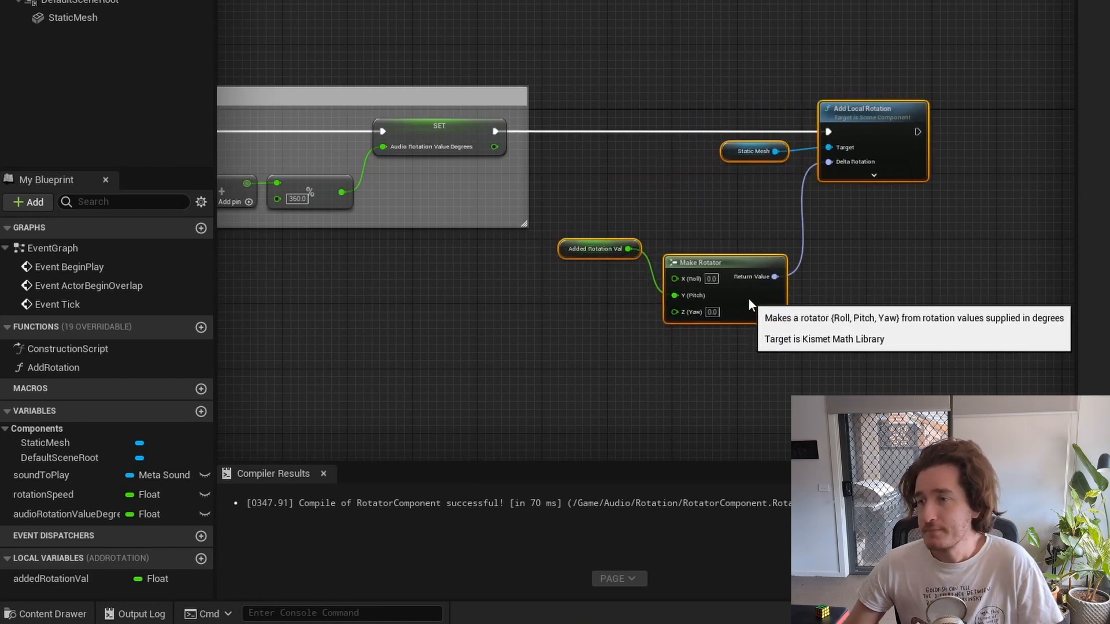
{"action": "mouse_move", "coordinate": [636, 182]}
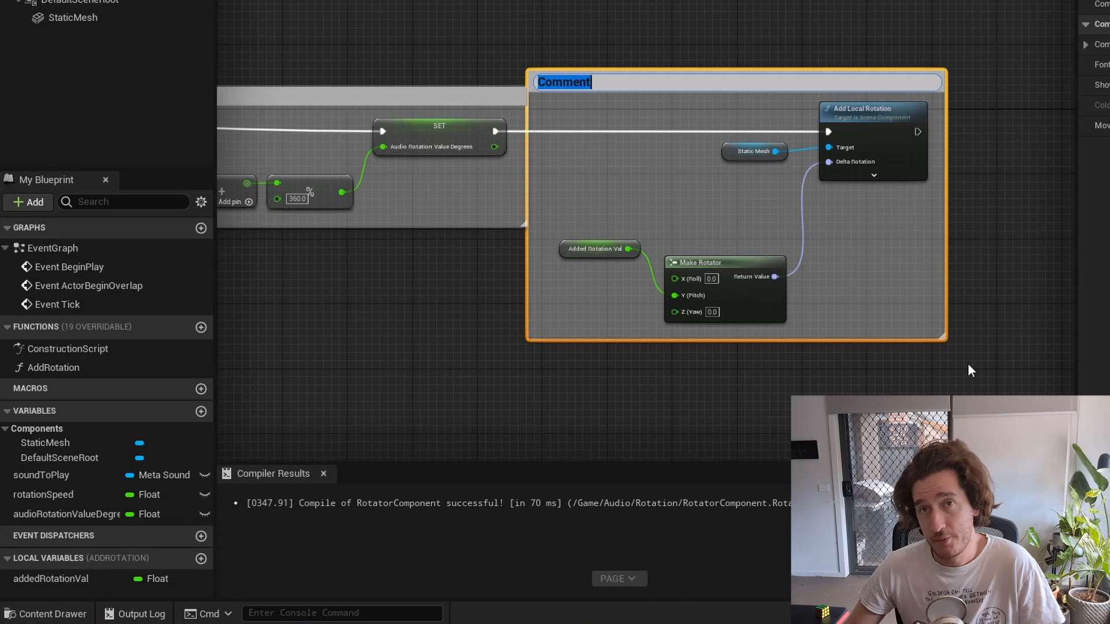
- Title the local rotation nodes' comment 'Do the rotation', correcting the trailing typo
{"action": "type", "text": "Do the rotationg"}
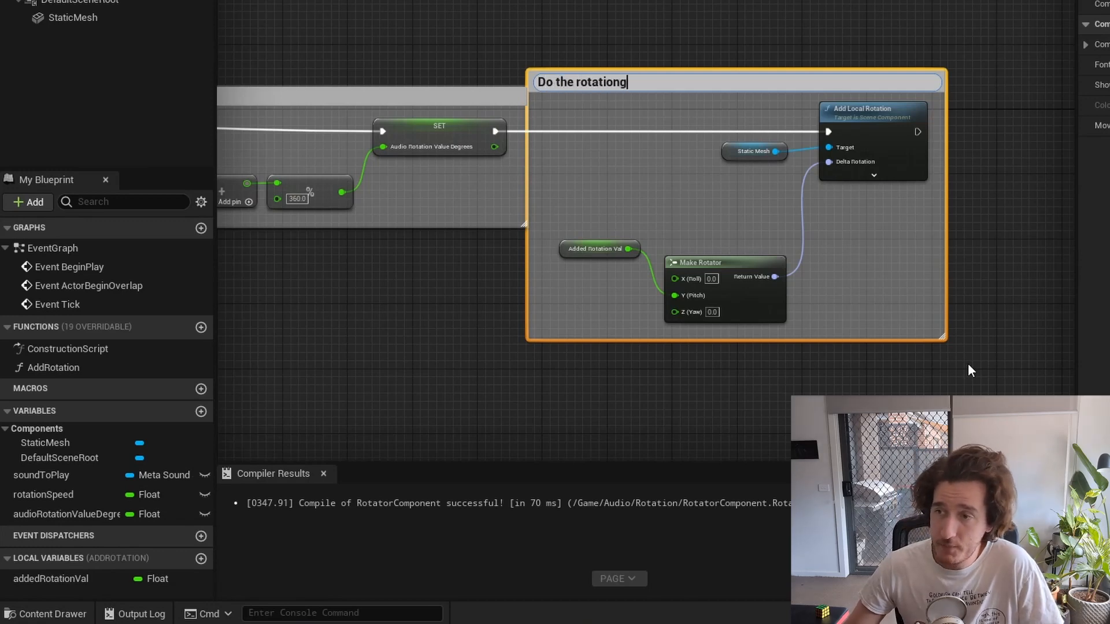
{"action": "key", "text": "BackSpace"}
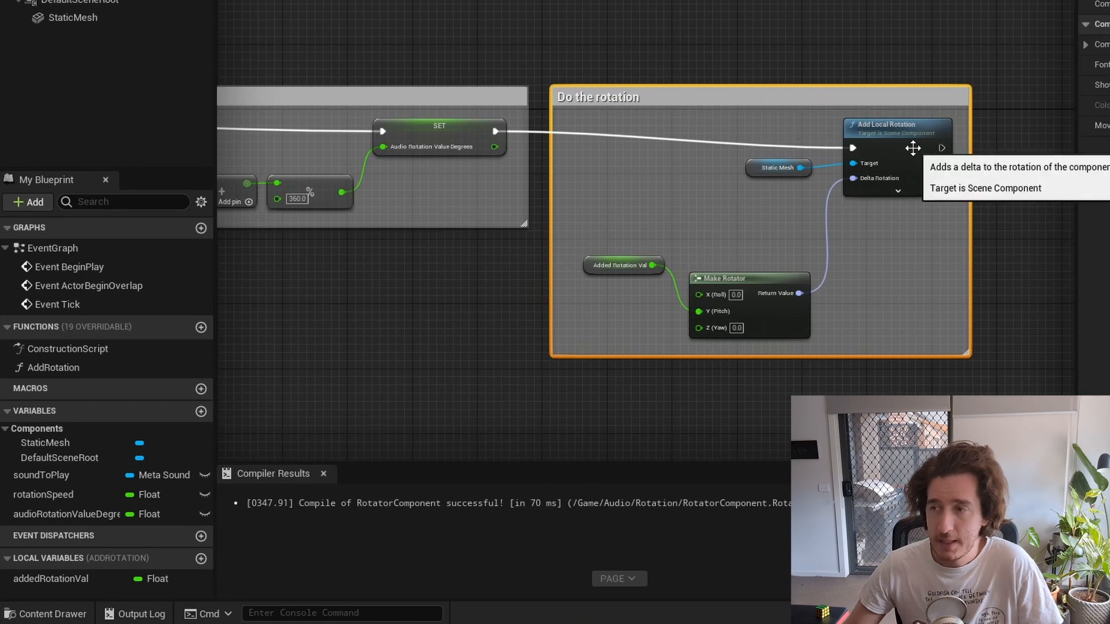
{"action": "mouse_move", "coordinate": [849, 323]}
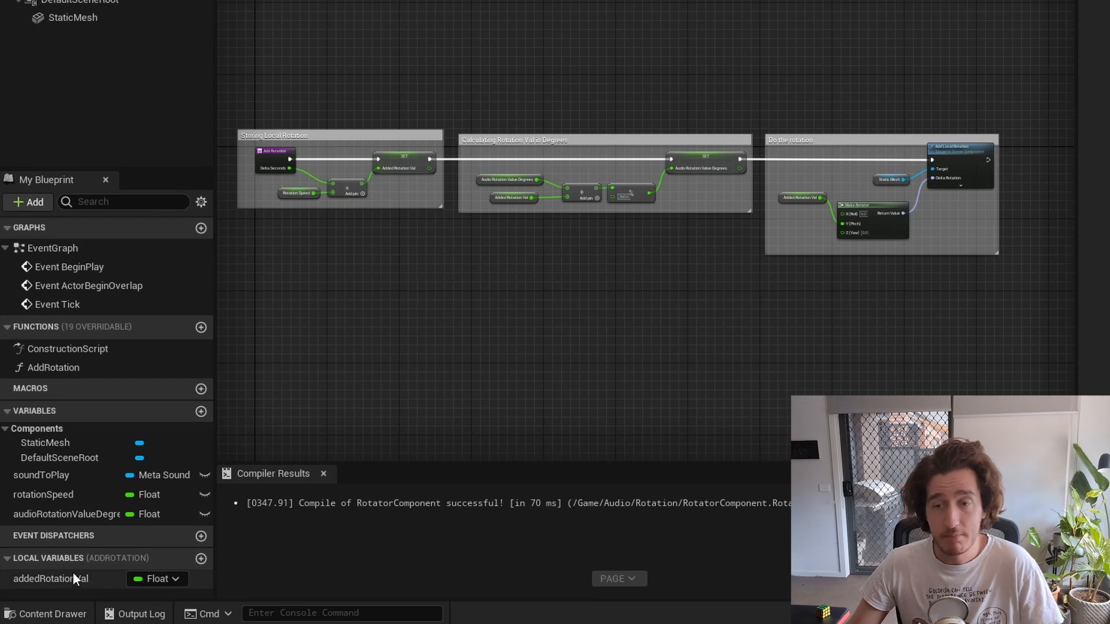
- Select the audioRotationValueDegrees variable to inspect it
{"action": "left_click", "coordinate": [65, 514]}
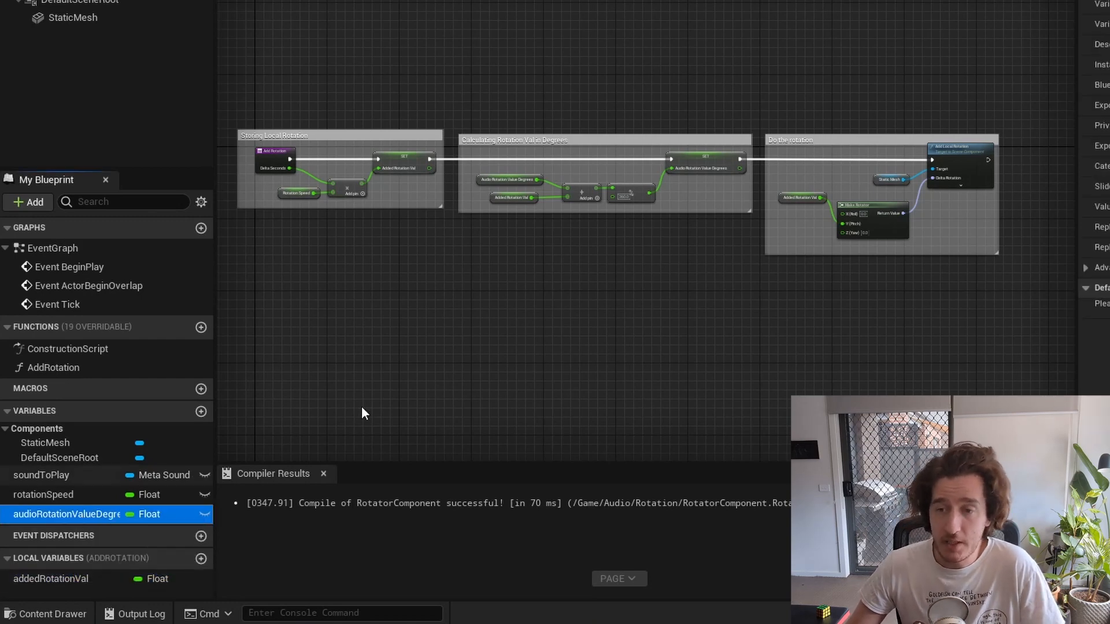
{"action": "mouse_move", "coordinate": [397, 407]}
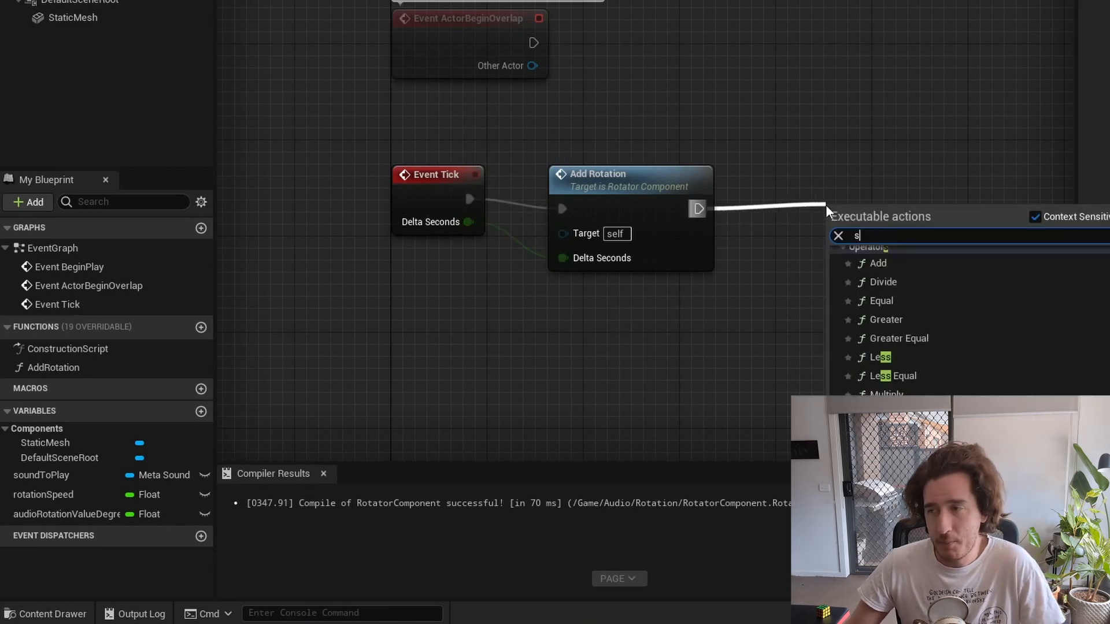
- Add a Set Float Parameter call off the Sound to Play pin
{"action": "type", "text": "set float parameter"}
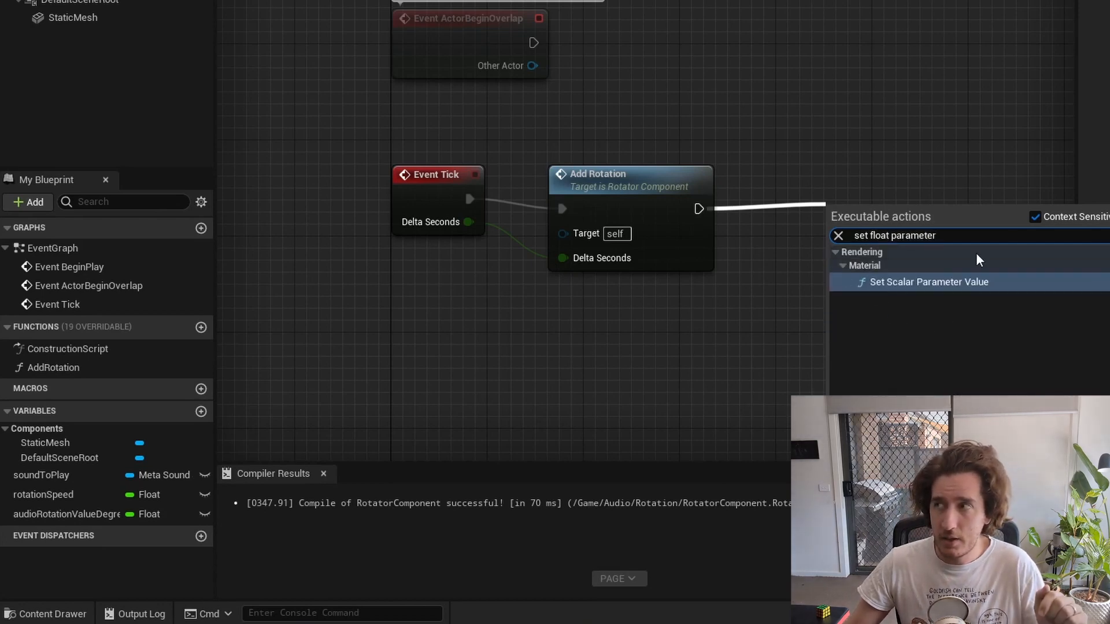
{"action": "mouse_move", "coordinate": [896, 326]}
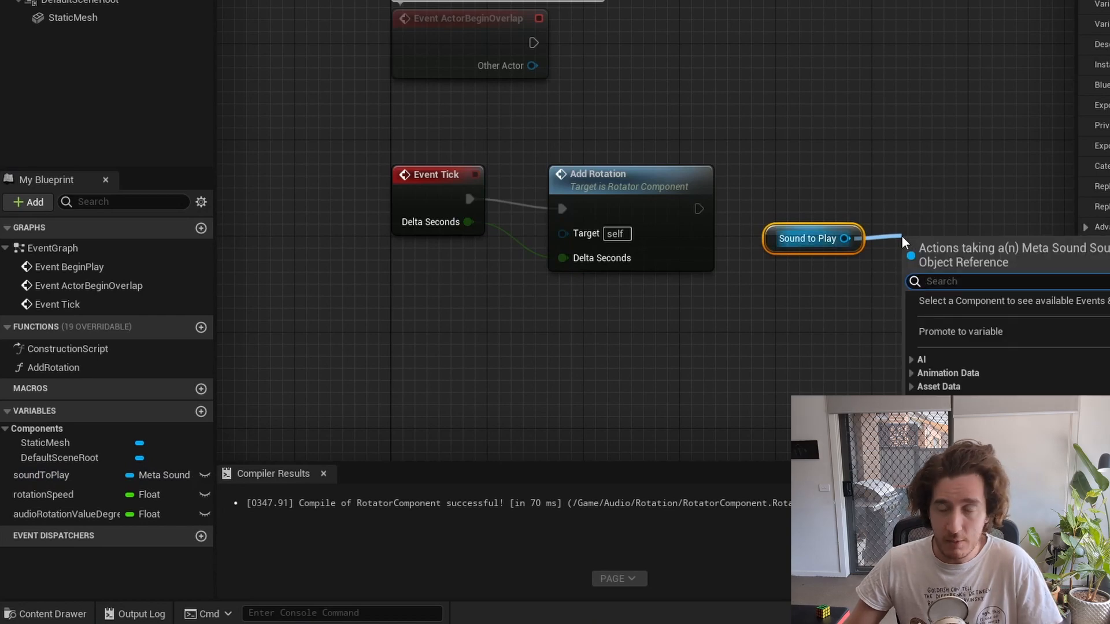
{"action": "type", "text": "set float"}
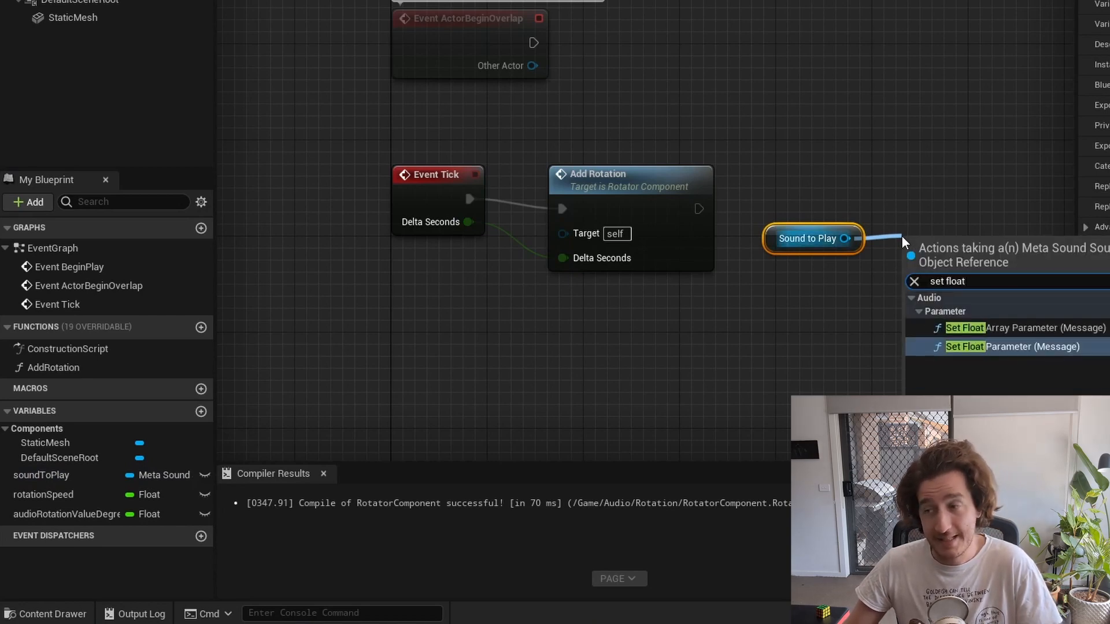
{"action": "left_click", "coordinate": [964, 346]}
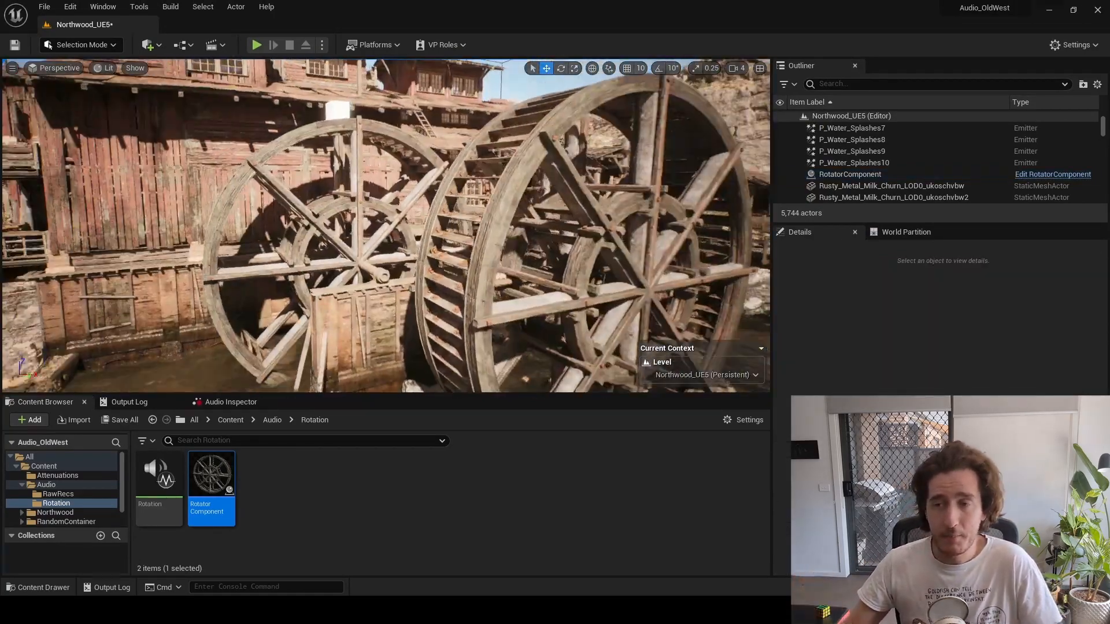
- Select the placed RotatorComponent actor and edit its Blueprint wiring
{"action": "left_click", "coordinate": [849, 174]}
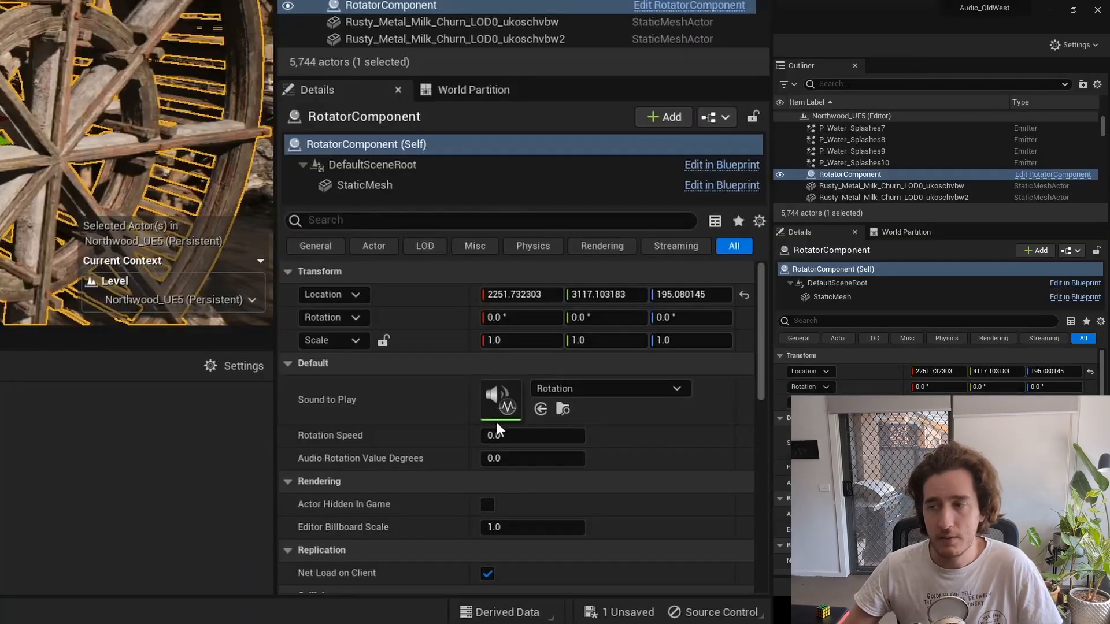
{"action": "mouse_move", "coordinate": [547, 423]}
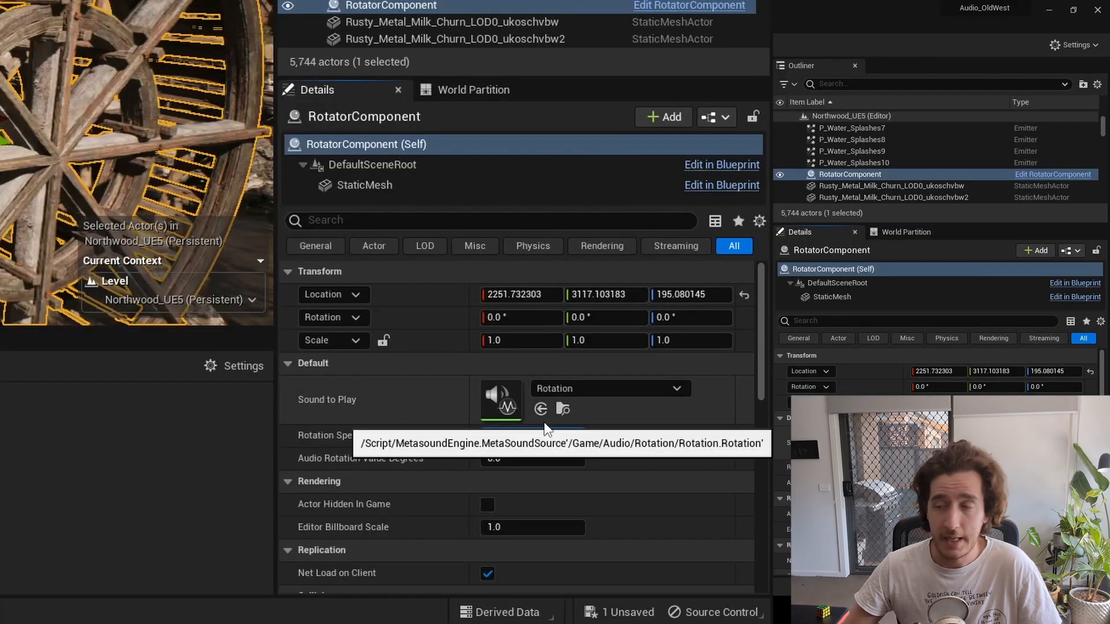
{"action": "left_click", "coordinate": [533, 435]}
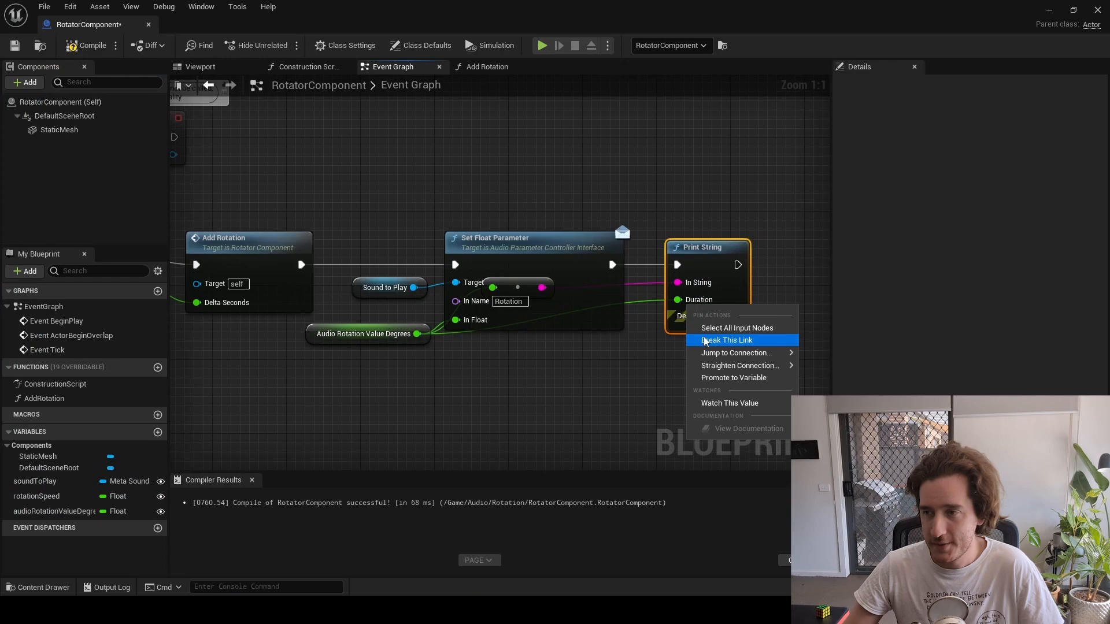
- Break the Print String link, play the level, and filter the Outliner for 'rotator'
{"action": "left_click", "coordinate": [727, 340]}
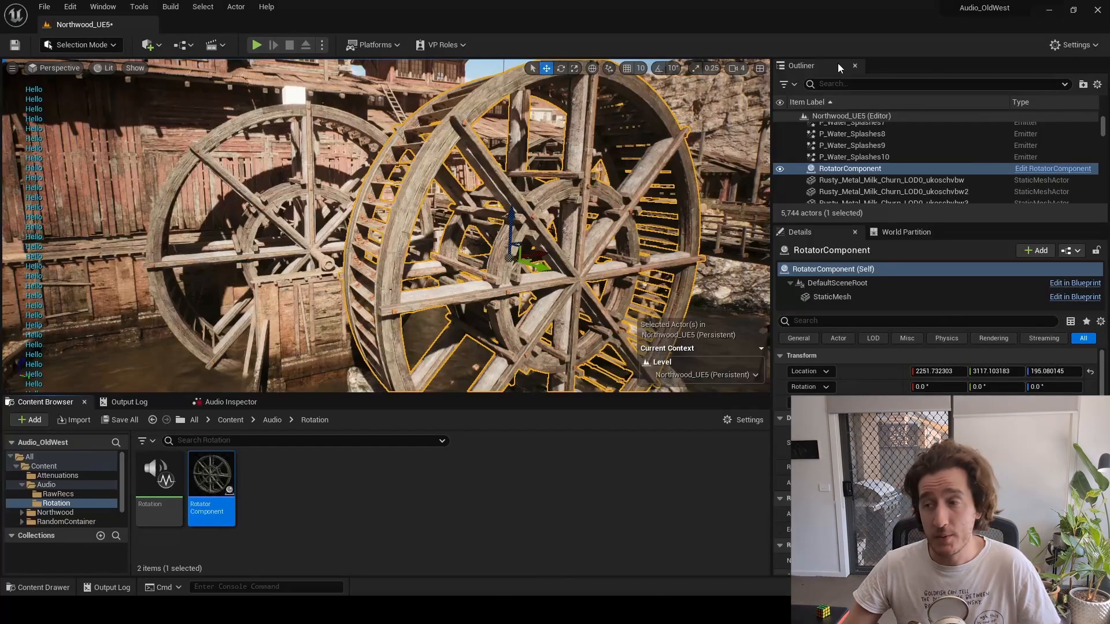
{"action": "mouse_move", "coordinate": [256, 45]}
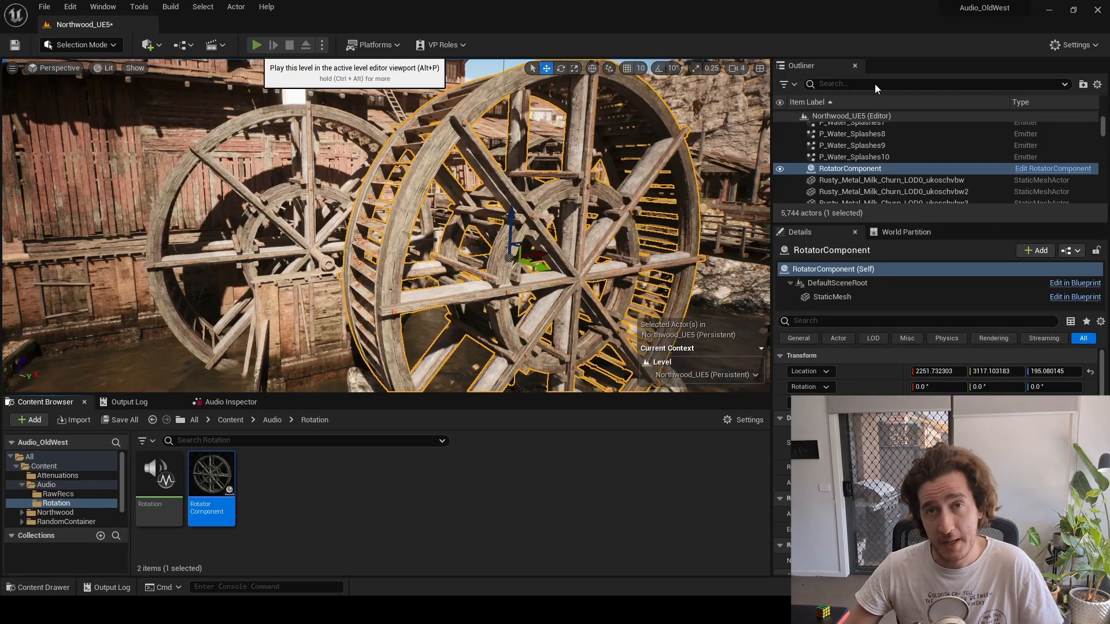
{"action": "left_click", "coordinate": [258, 45]}
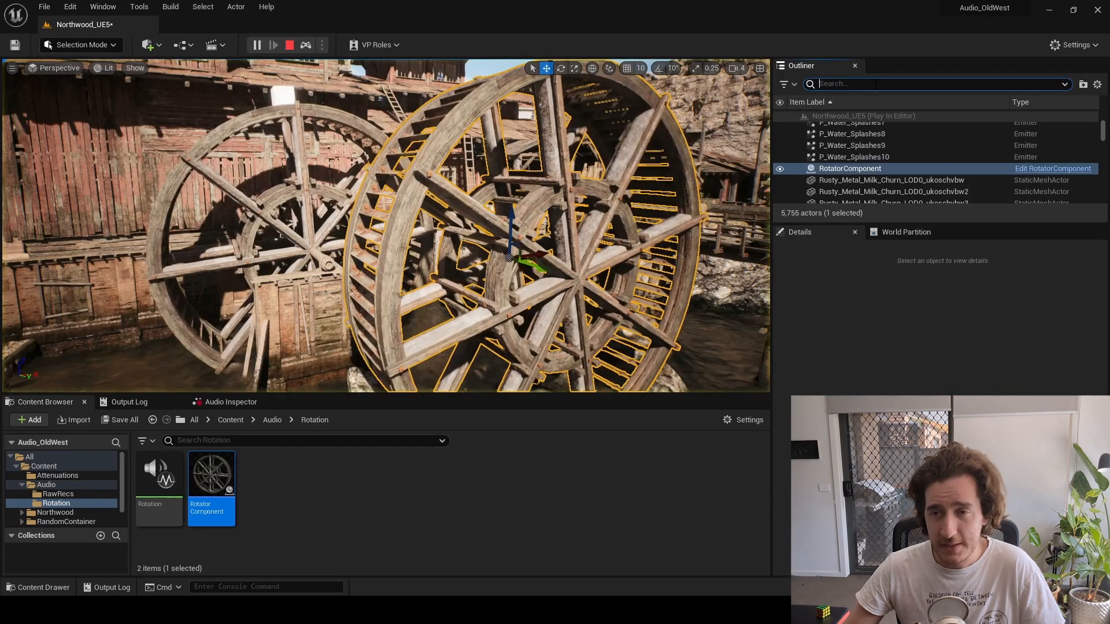
{"action": "type", "text": "rotator"}
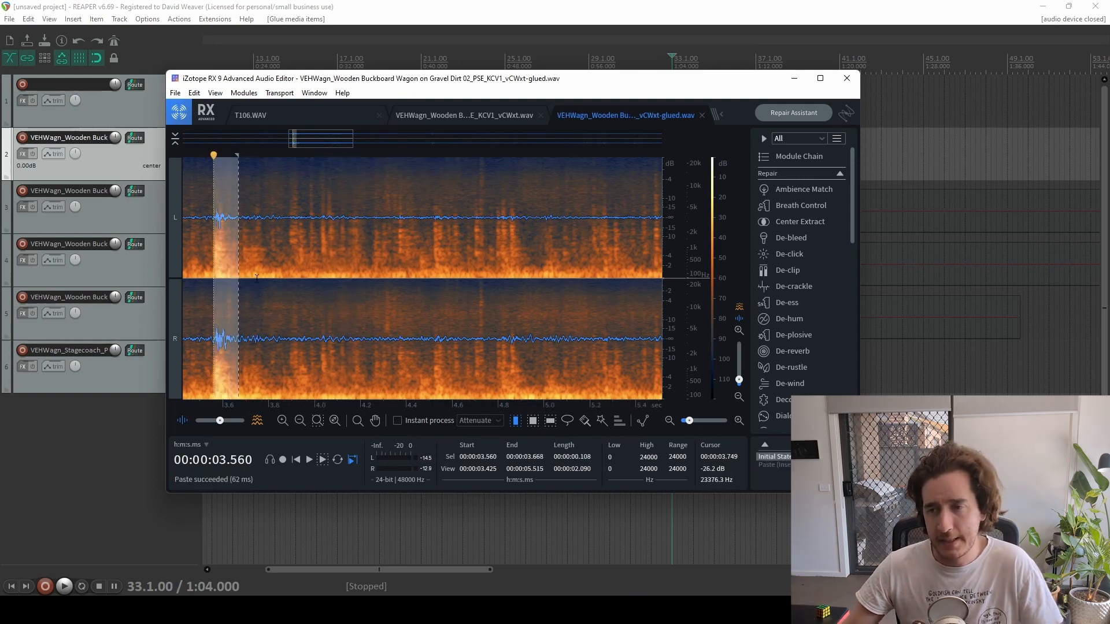
- Paste the copied audio into the selected spot with Paste Special To Selection
{"action": "right_click", "coordinate": [258, 278]}
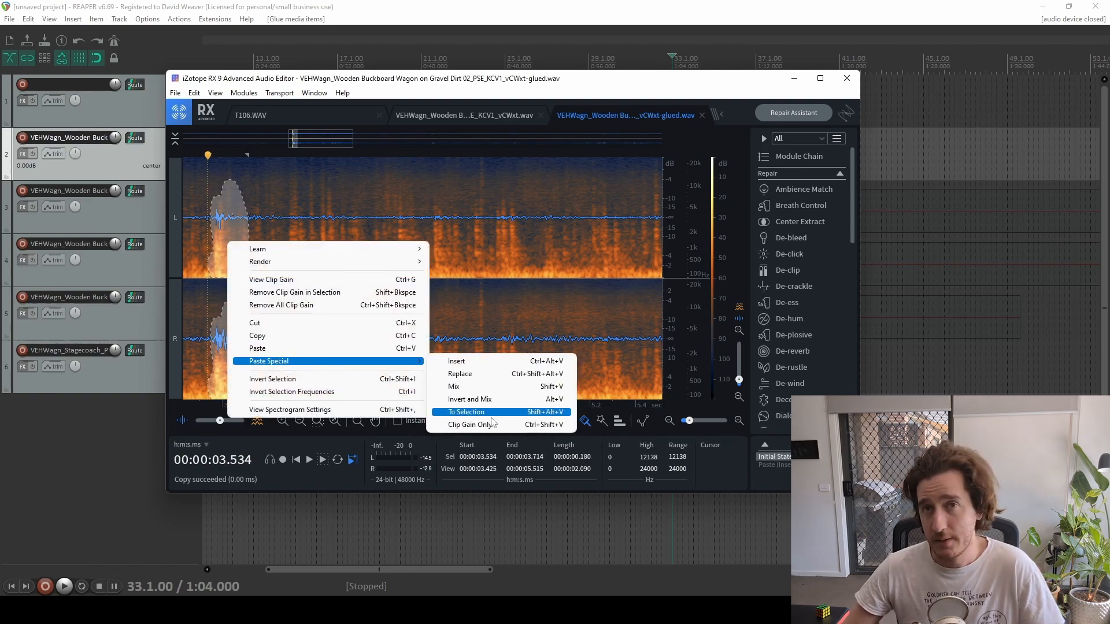
{"action": "left_click", "coordinate": [466, 412]}
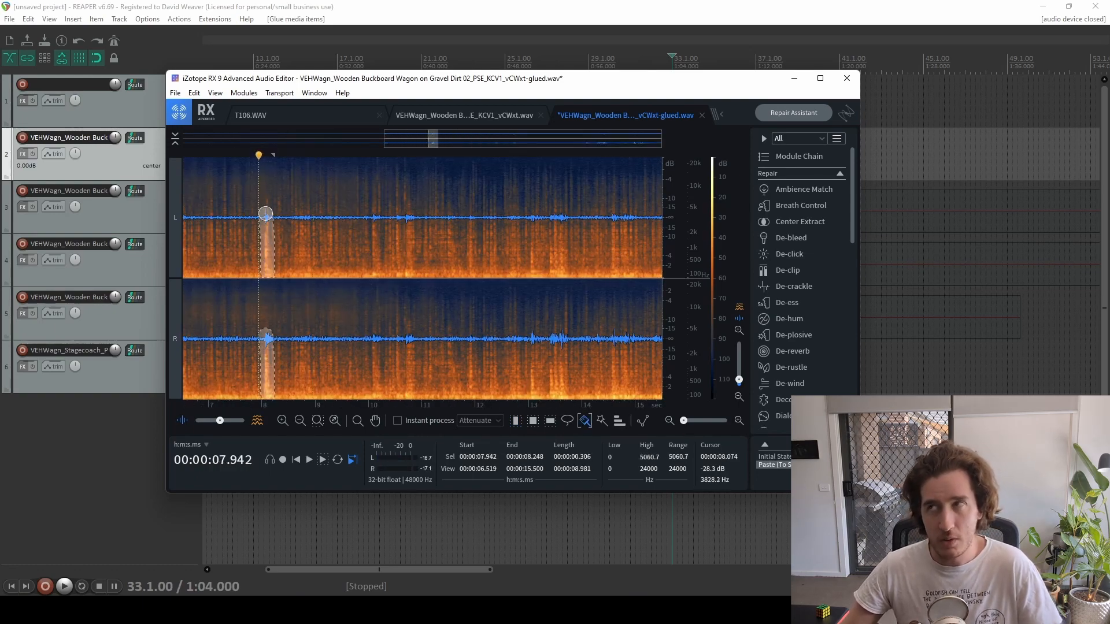
- Invert the selection's frequencies, then lasso-select the next spot around 13.5 seconds
{"action": "right_click", "coordinate": [265, 213]}
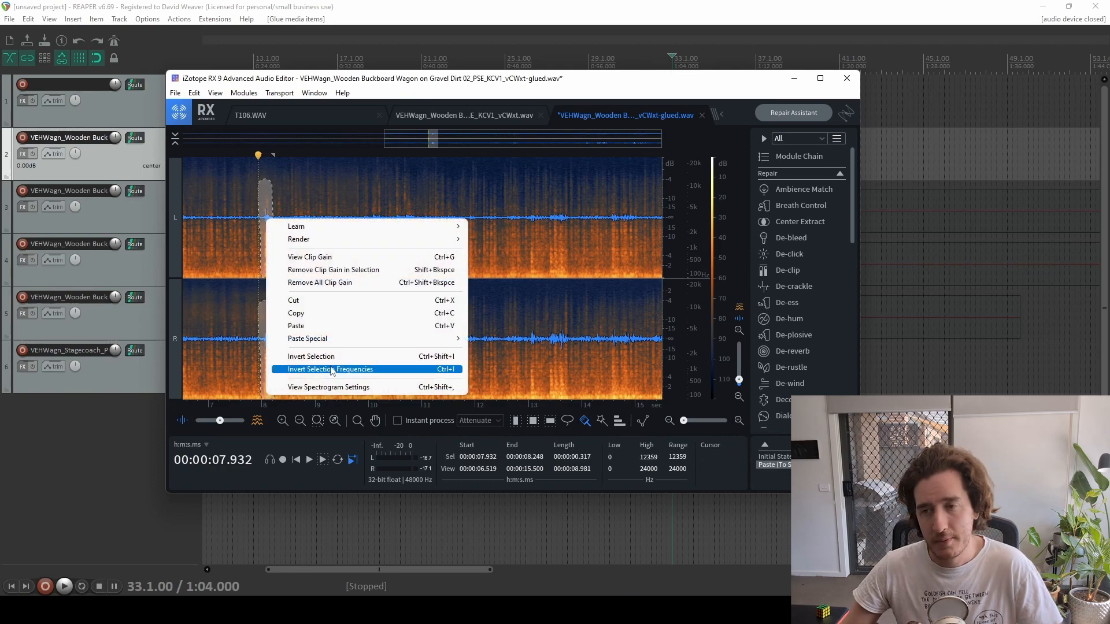
{"action": "left_click", "coordinate": [330, 369]}
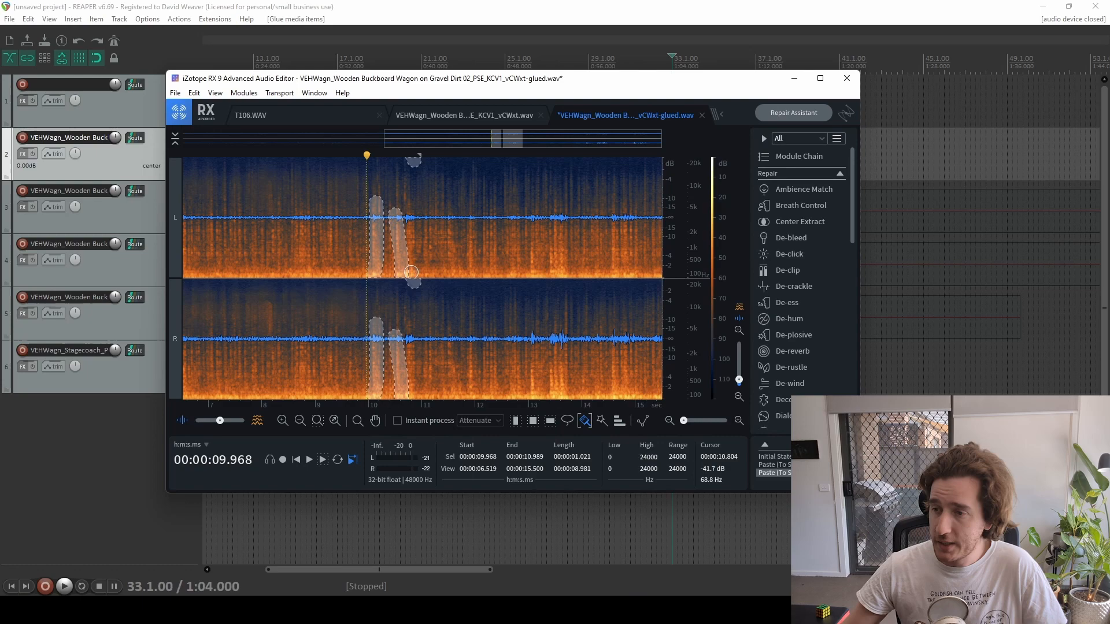
{"action": "right_click", "coordinate": [410, 274]}
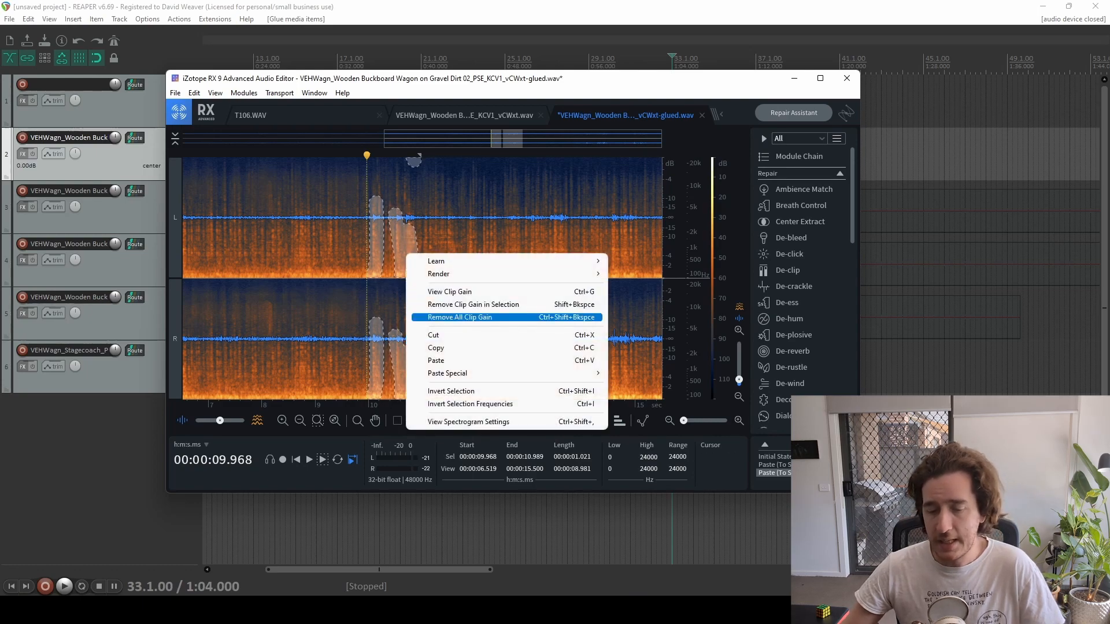
{"action": "mouse_move", "coordinate": [447, 373]}
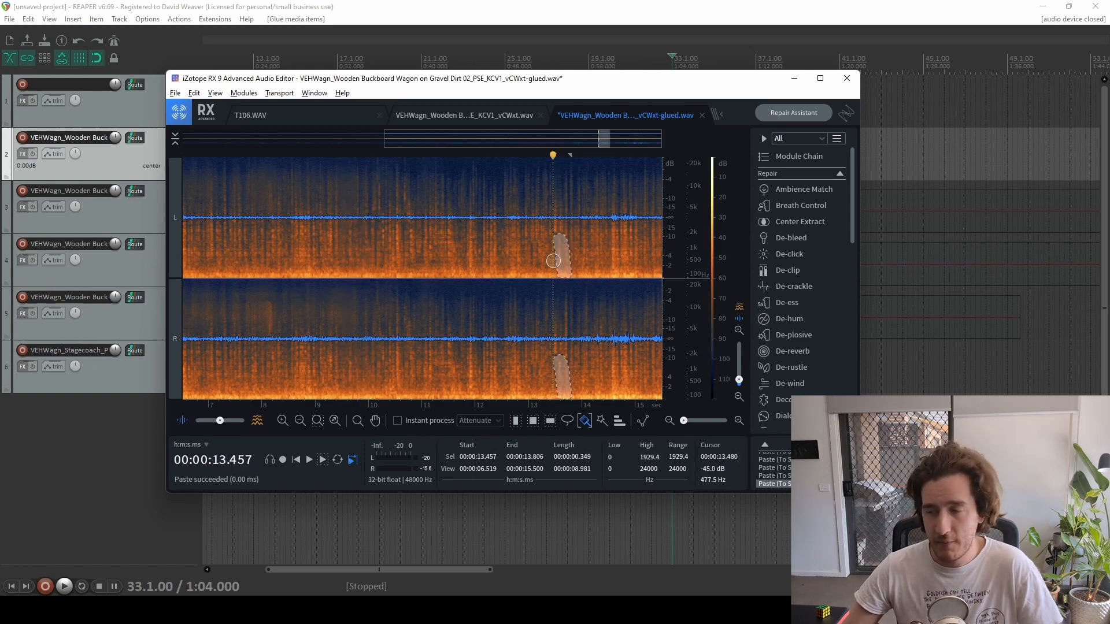
{"action": "left_click_drag", "start_coordinate": [554, 259], "coordinate": [456, 207]}
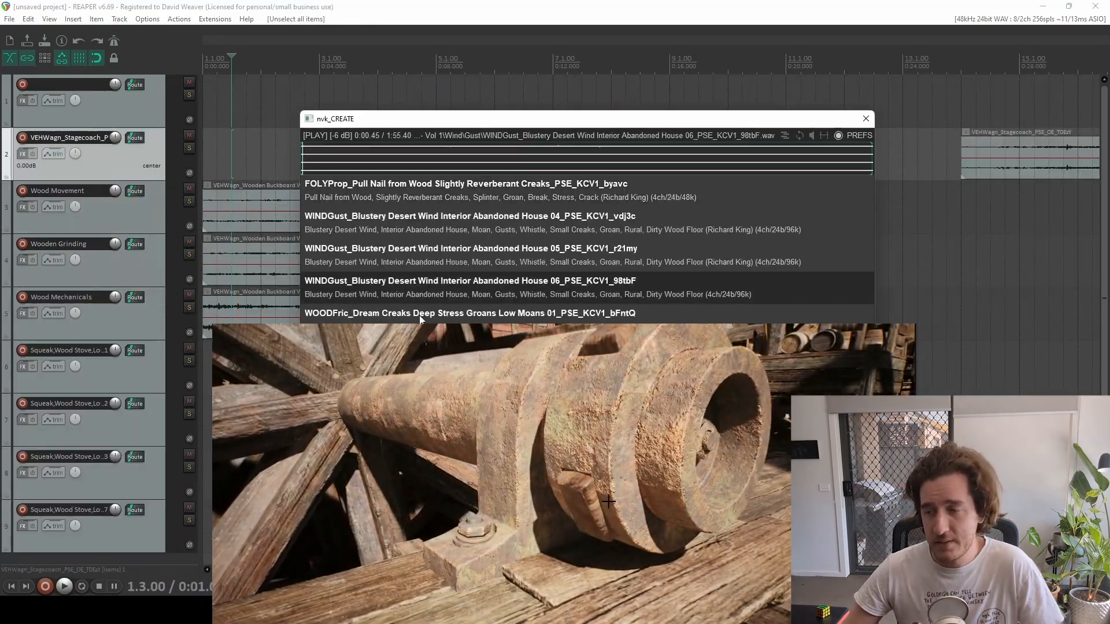
- Search the nvk_CREATE sound browser for 'wood groan'
{"action": "type", "text": "wood groan"}
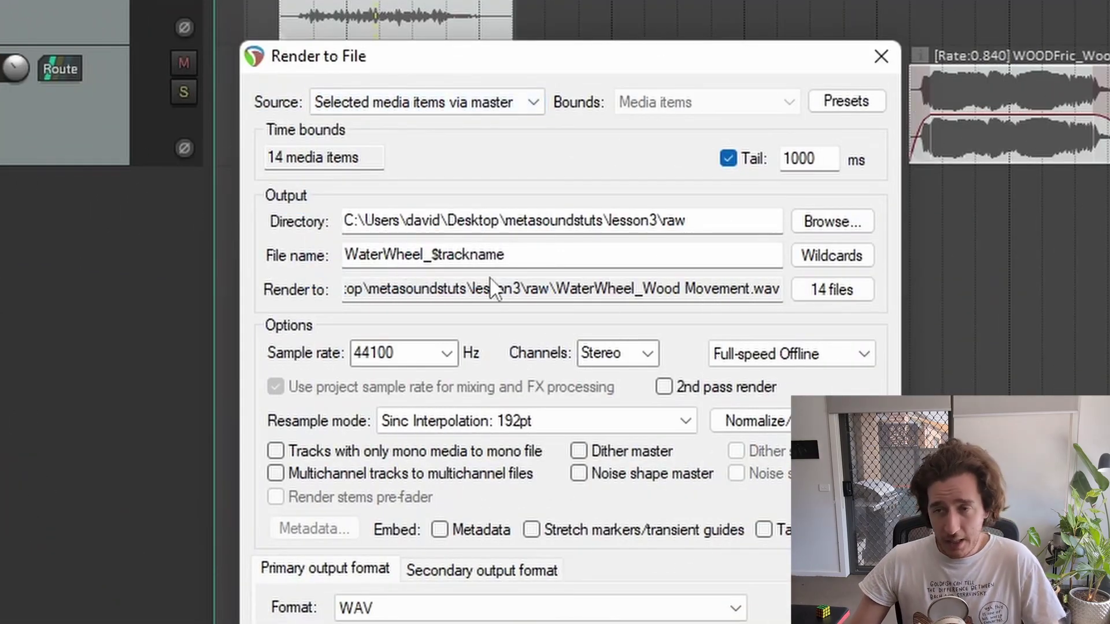
- Extend the render file name past WaterWheel_$trackname
{"action": "type", "text": "<"}
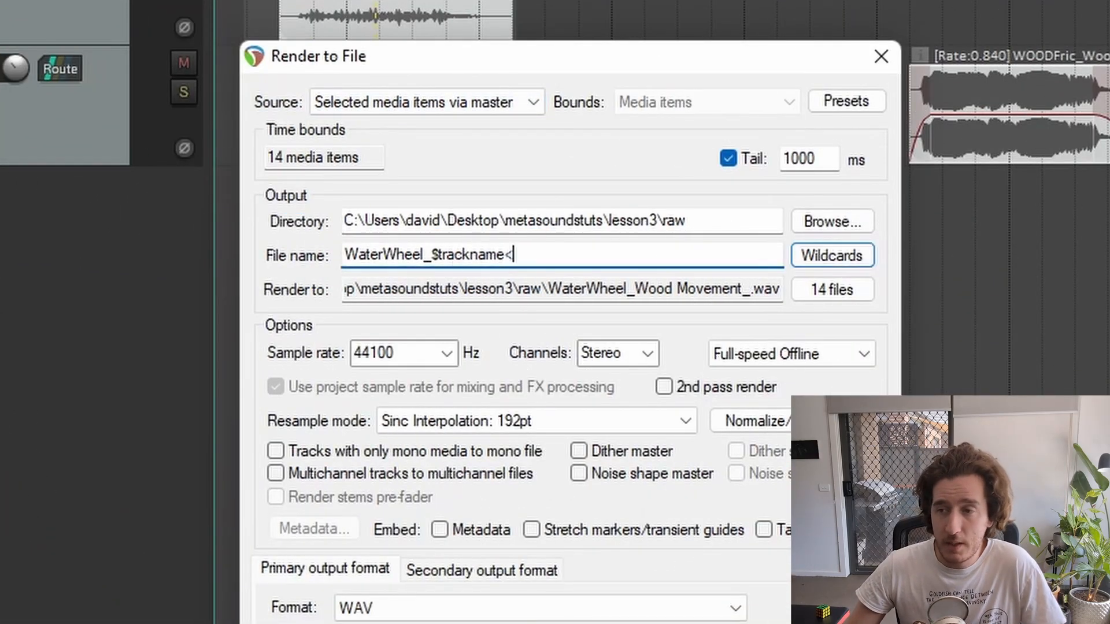